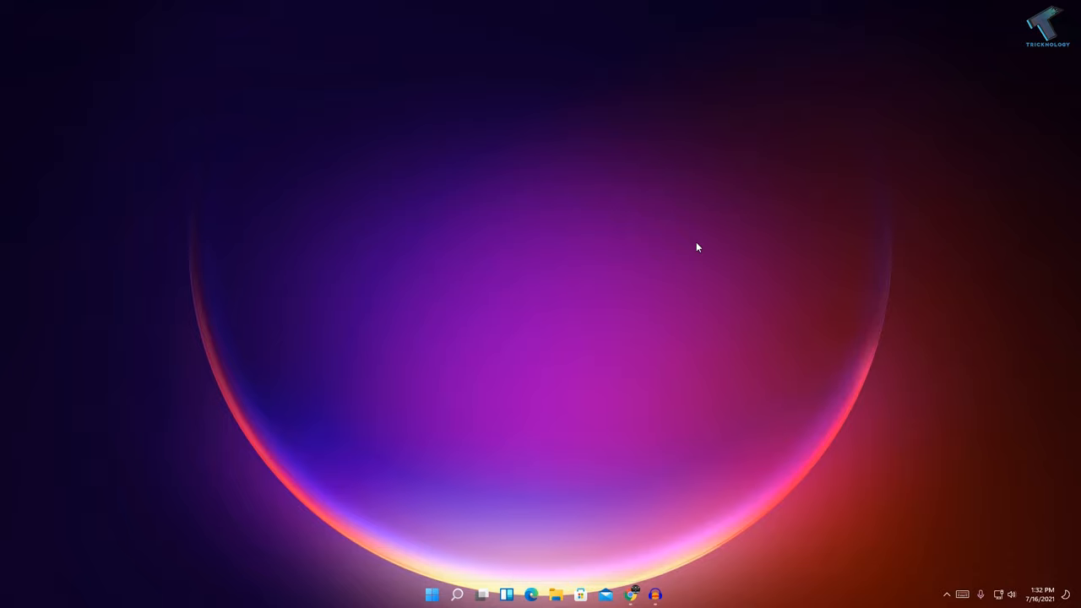
mouse_move(498, 526)
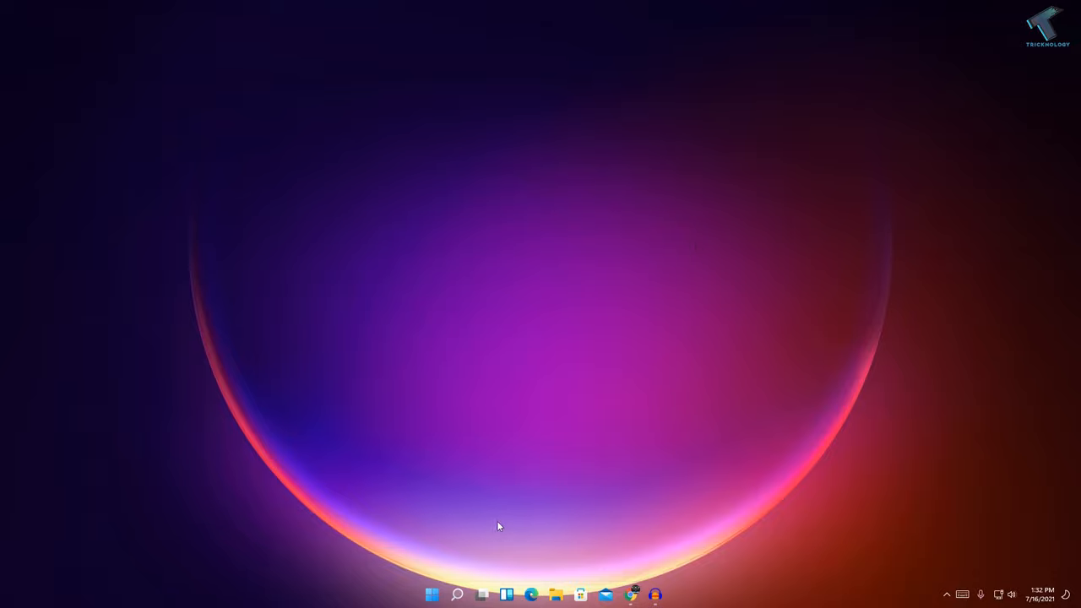
Launch Settings from the Start button's quick link menu, landing on the System page
right_click(432, 594)
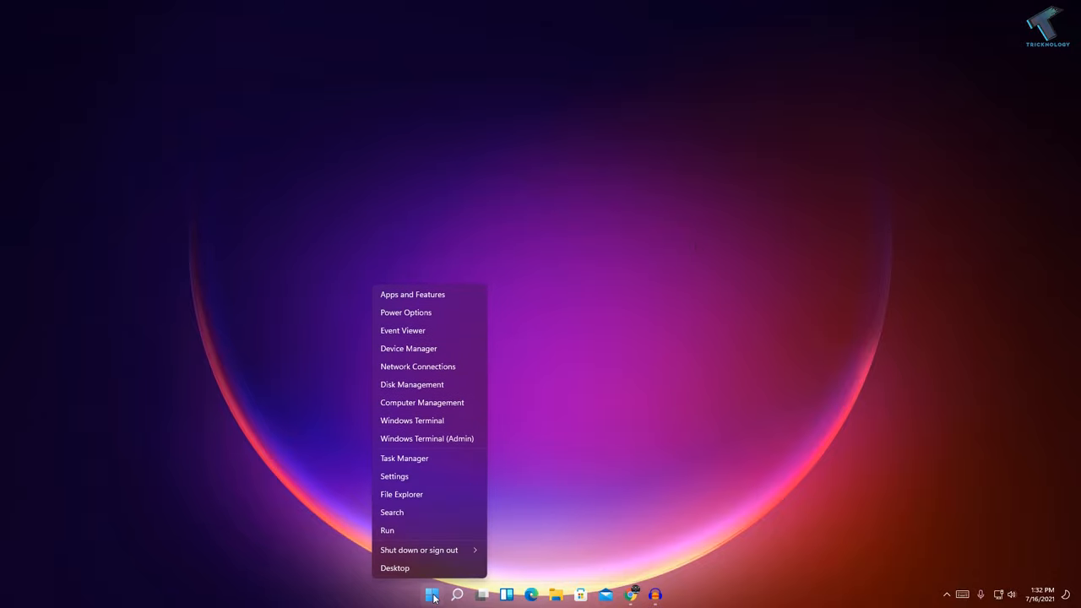
click(395, 477)
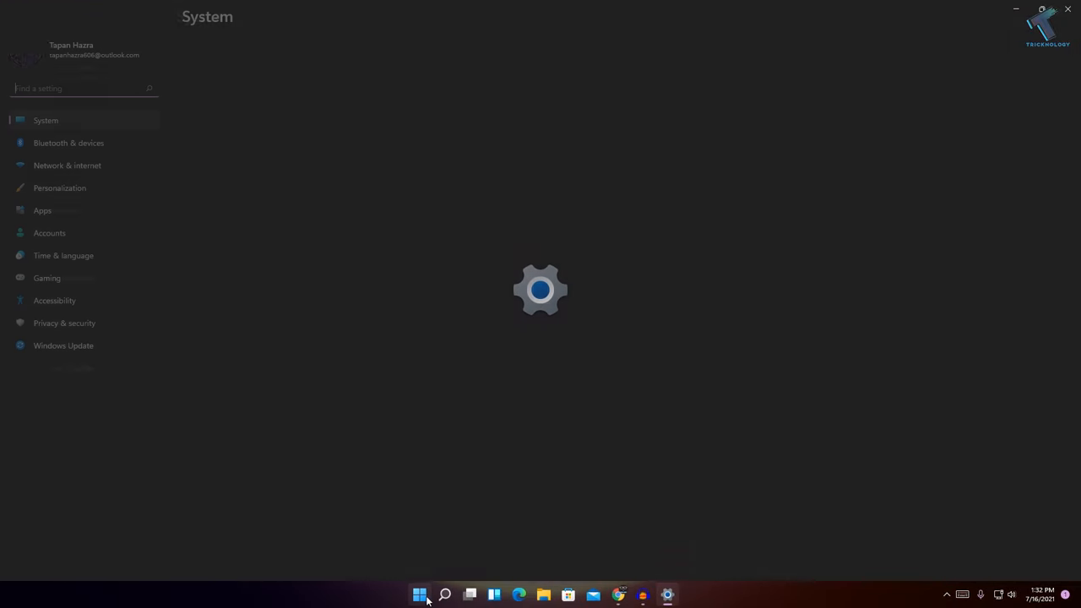
click(419, 595)
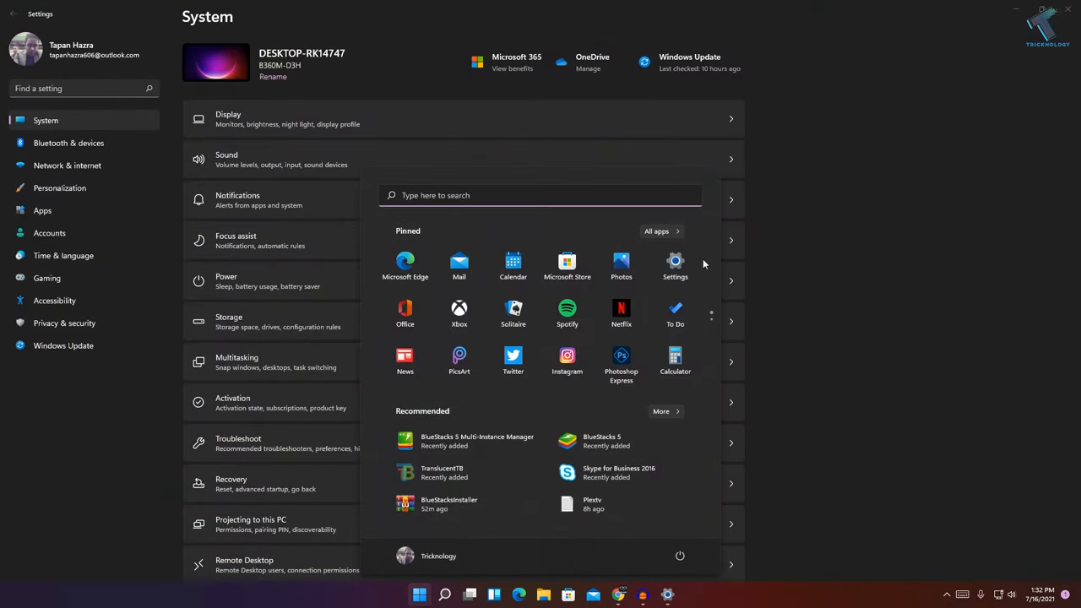
mouse_move(676, 266)
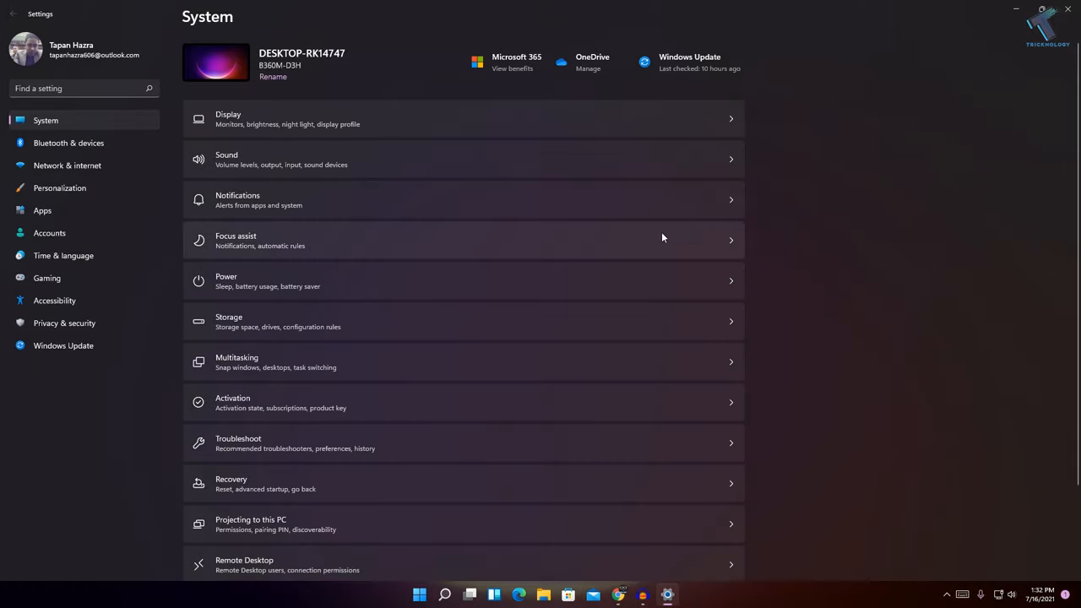
mouse_move(87, 336)
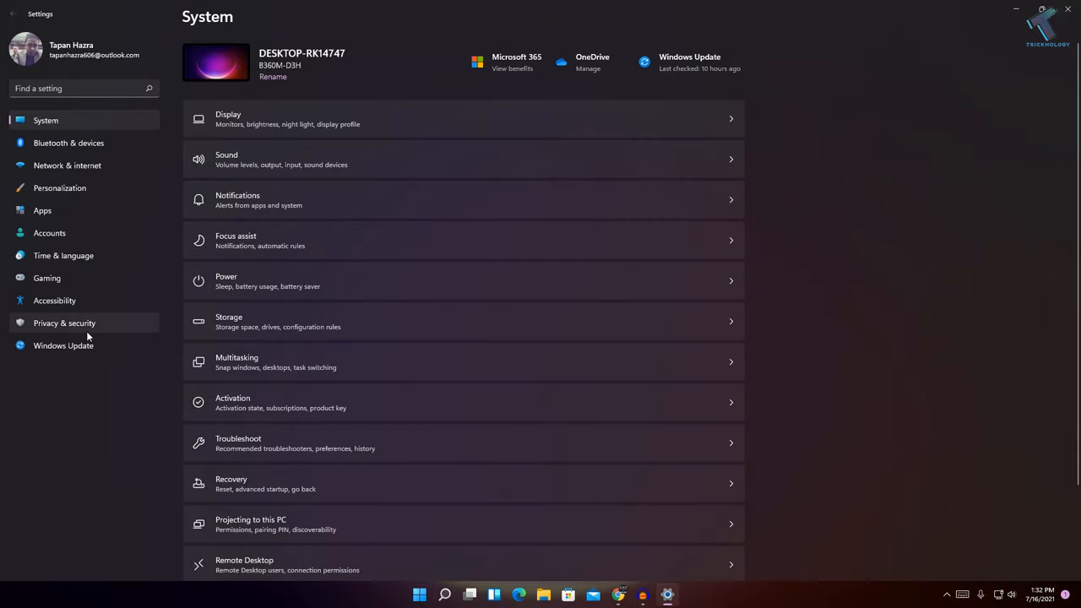
Under Privacy & security > General, switch all four privacy toggles Off
click(64, 322)
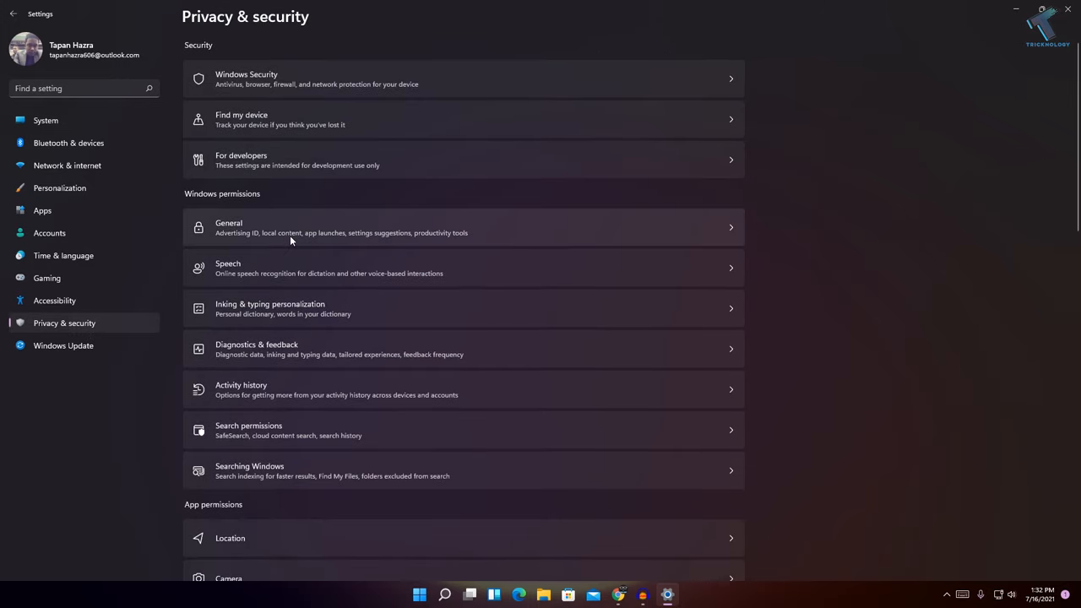
click(462, 226)
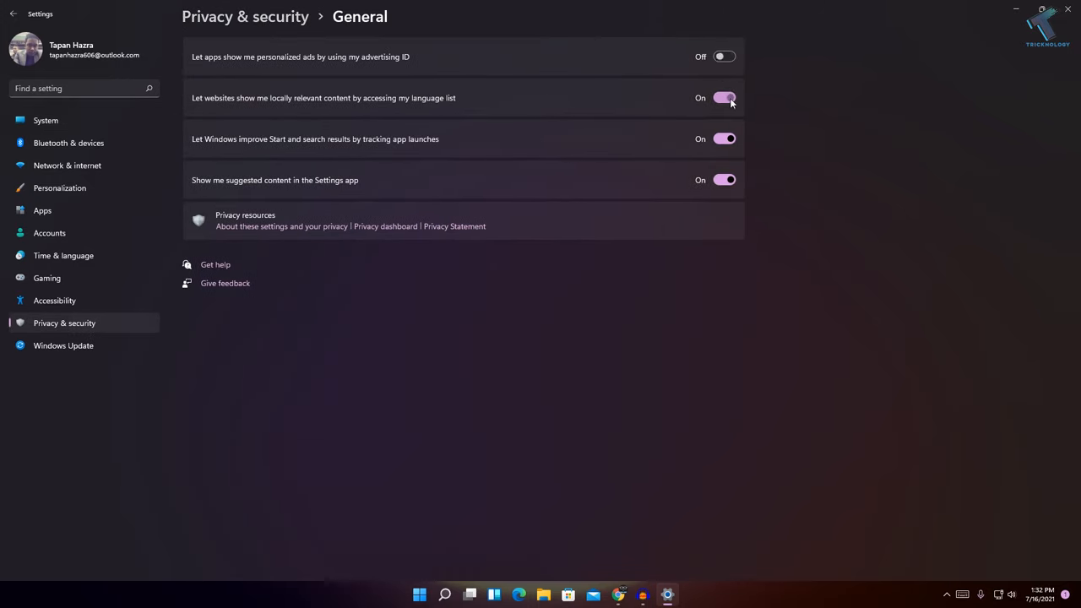
click(722, 96)
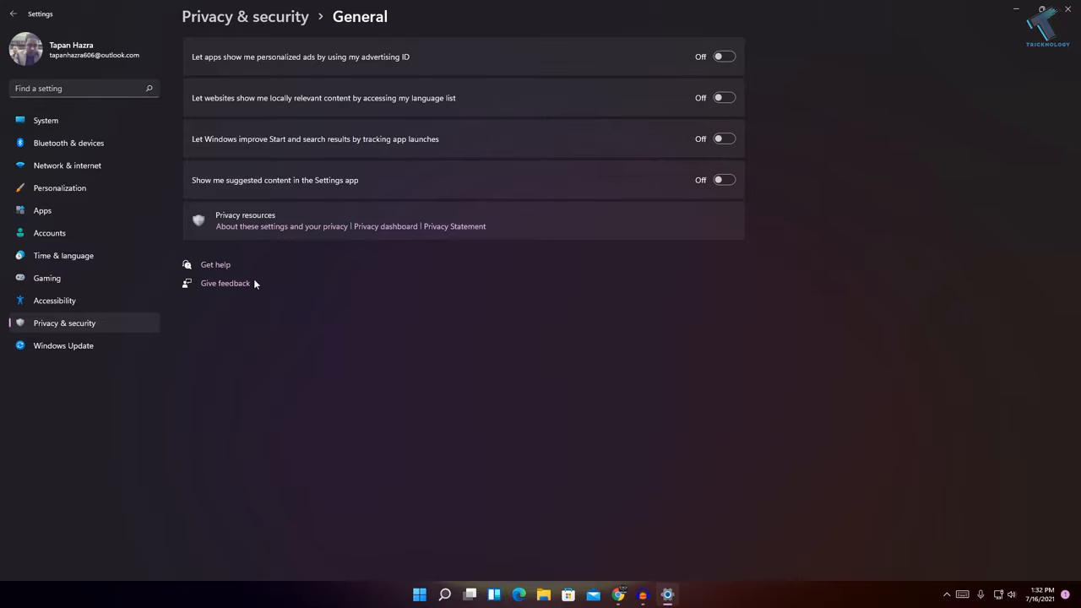
click(14, 13)
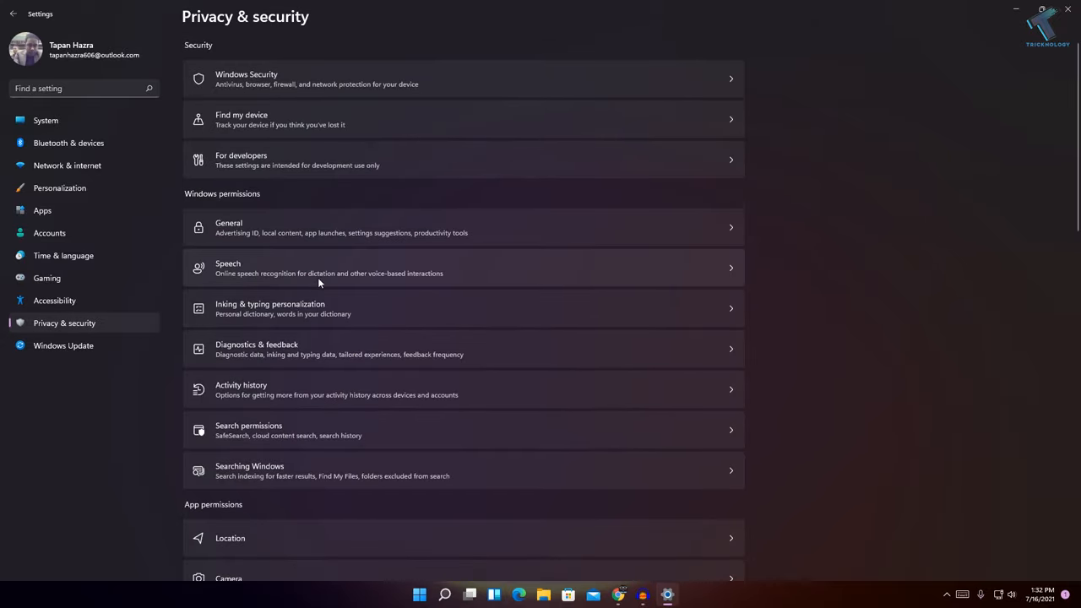
In Speech, turn online speech recognition Off and return to the overview
click(463, 267)
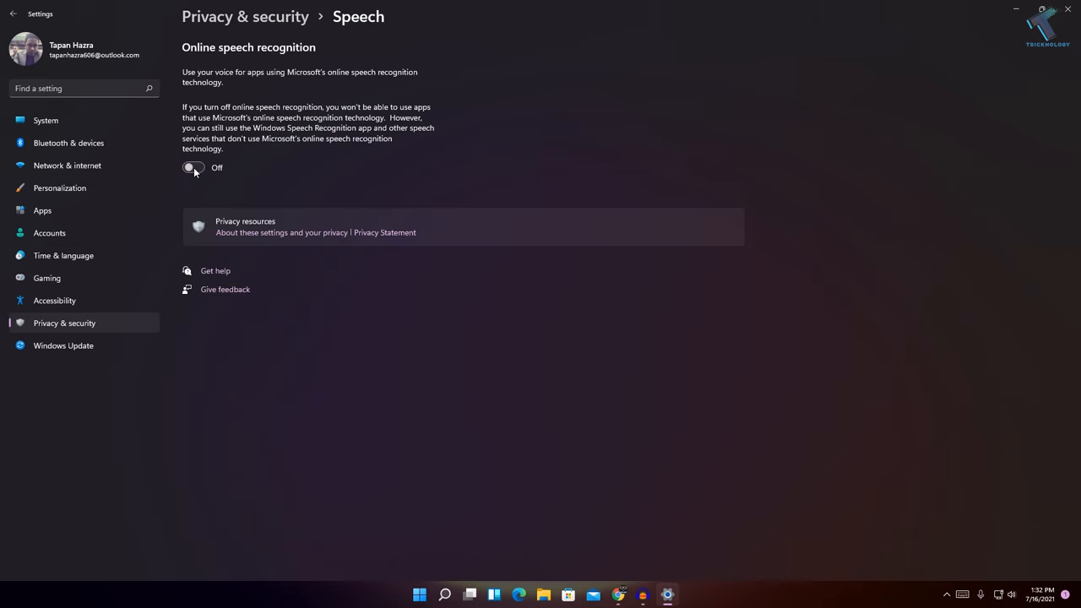
click(14, 14)
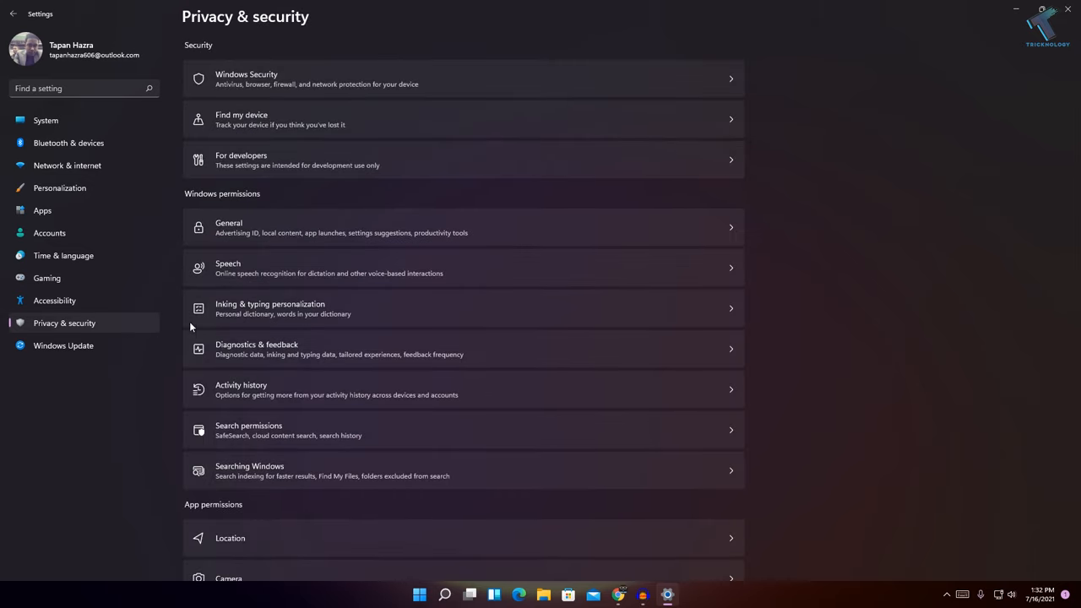
In App permissions > Location, switch Location services Off
scroll(down, 3)
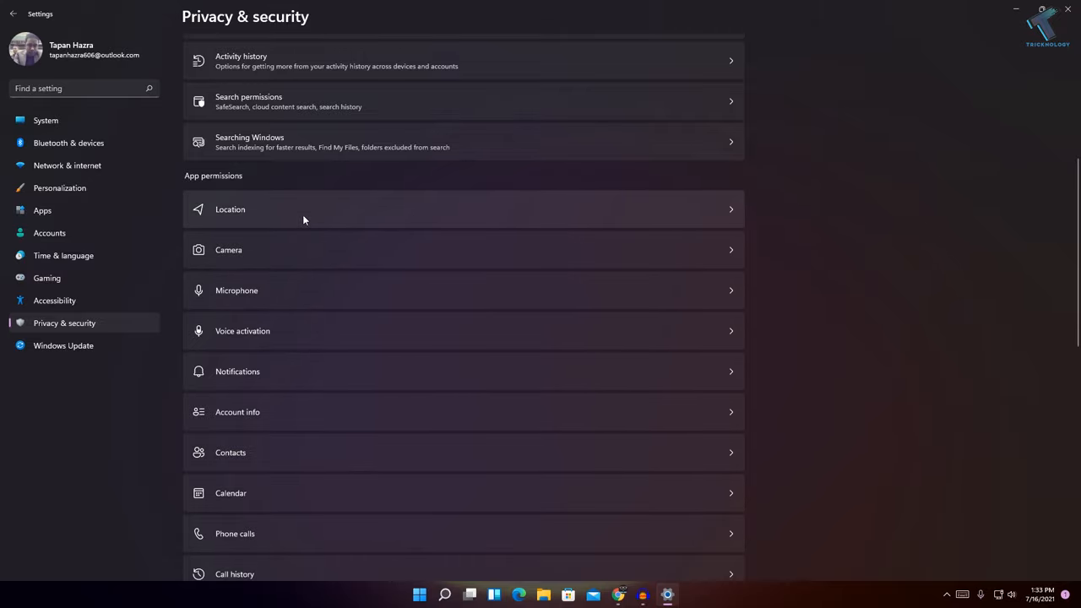
click(462, 209)
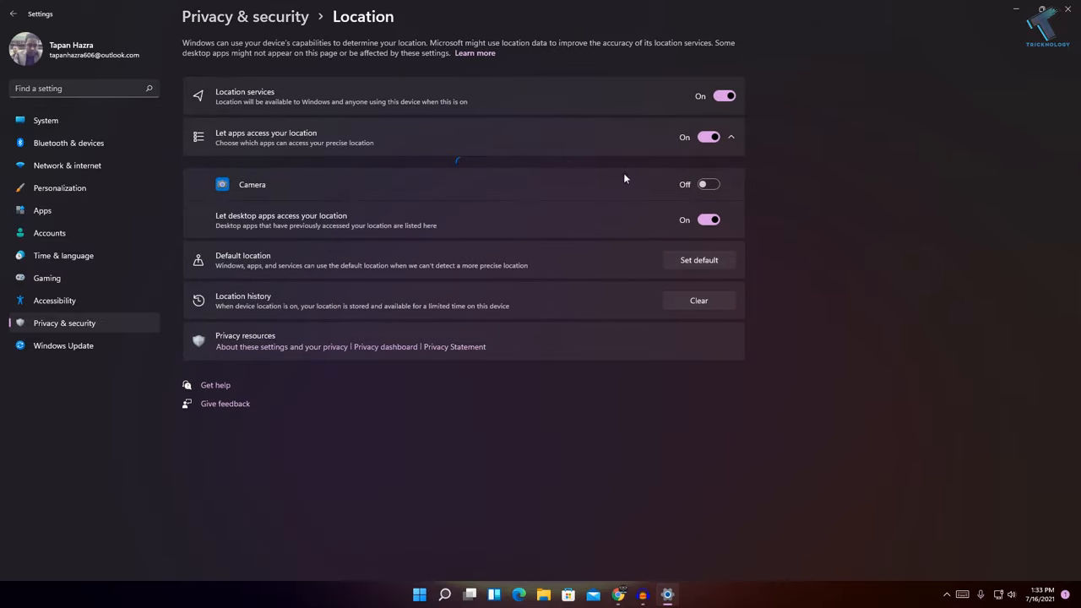
click(720, 94)
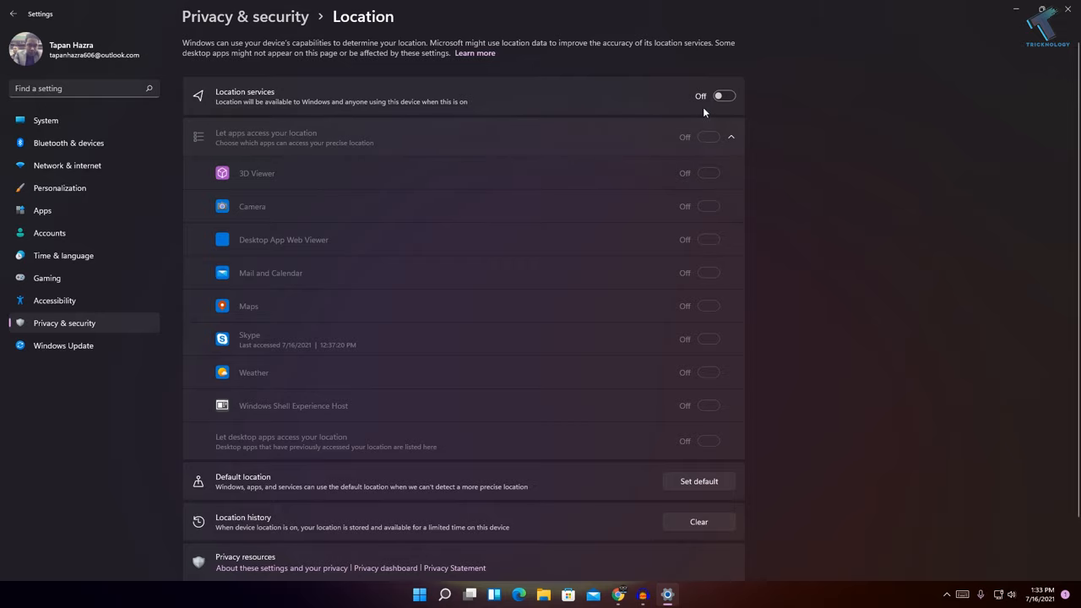
click(13, 13)
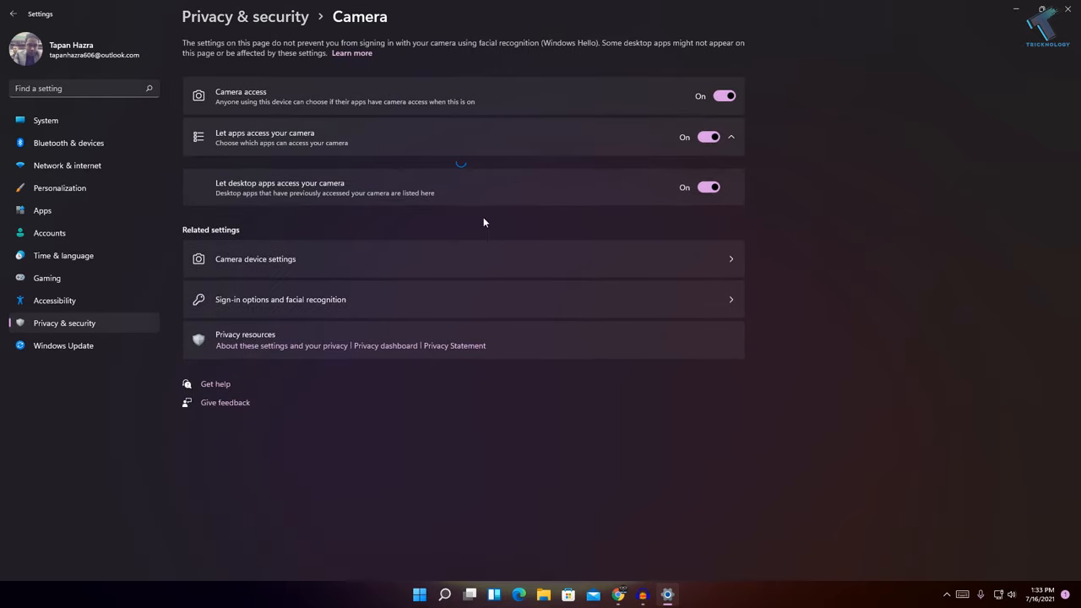
In Camera, switch Camera access for apps Off and return to the overview
click(731, 135)
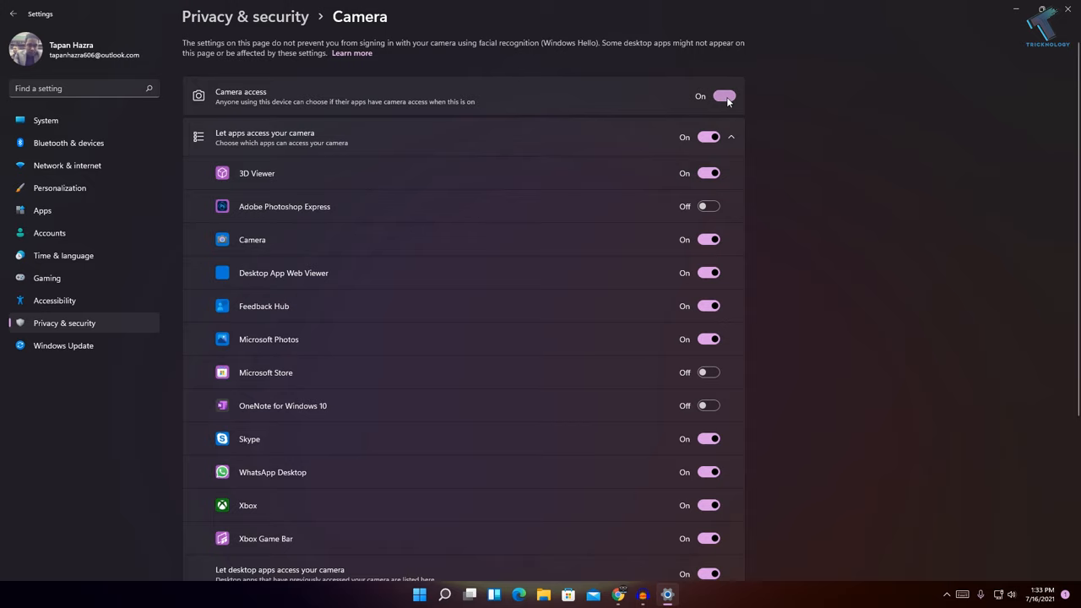
click(14, 14)
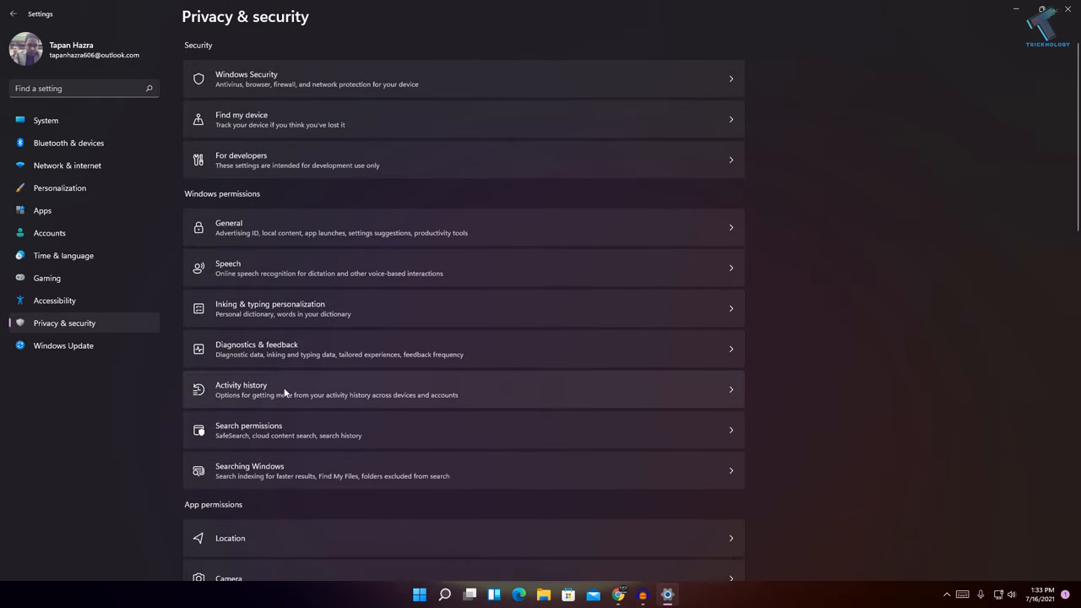
Switch Contacts access Off, then Account info access Off, returning to the overview
scroll(down, 3)
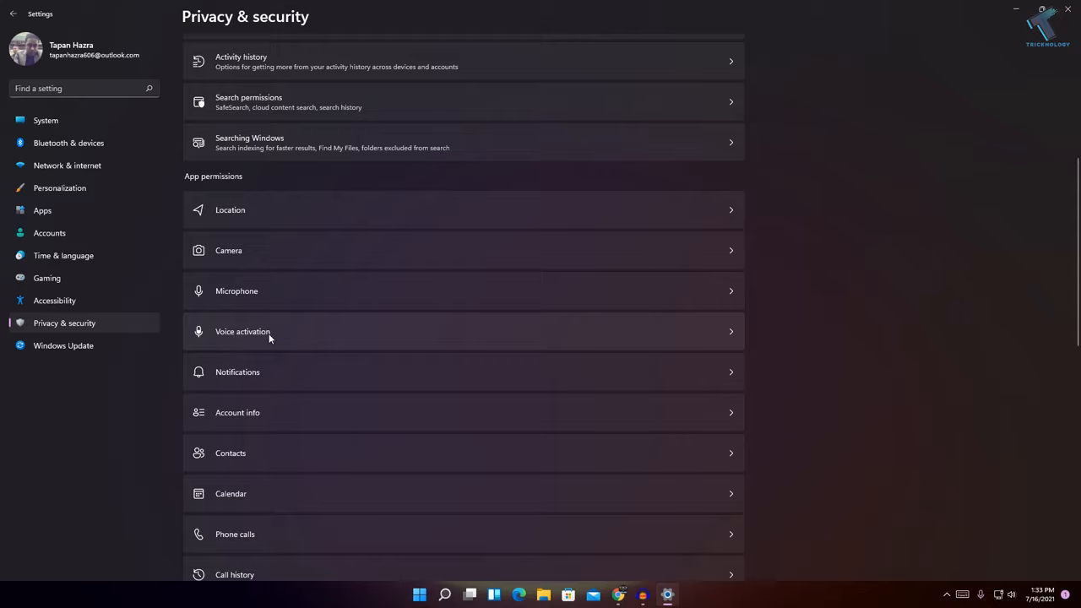
scroll(down, 3)
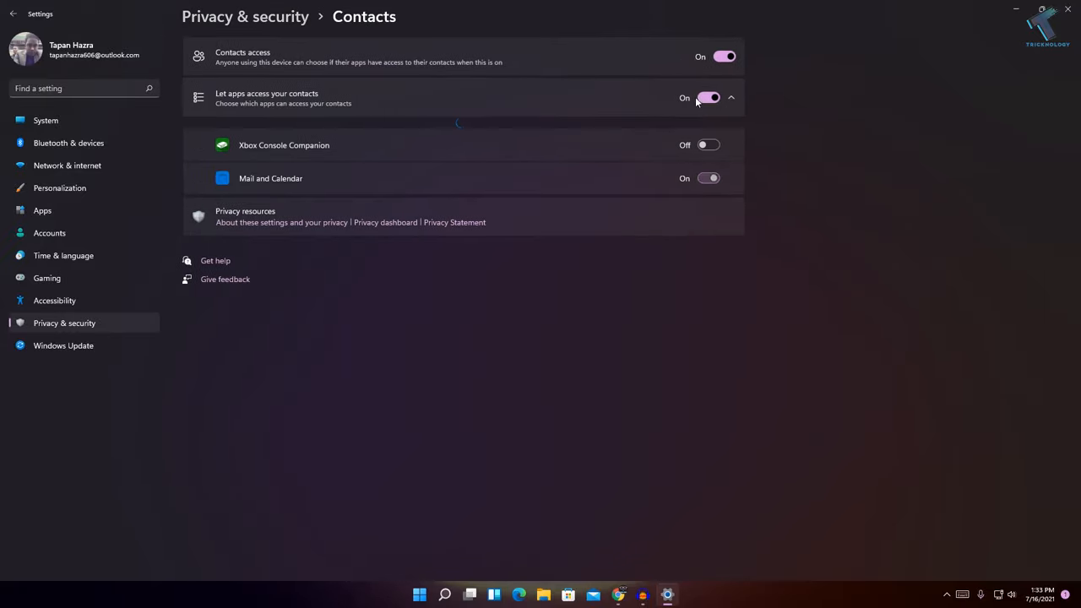
click(13, 13)
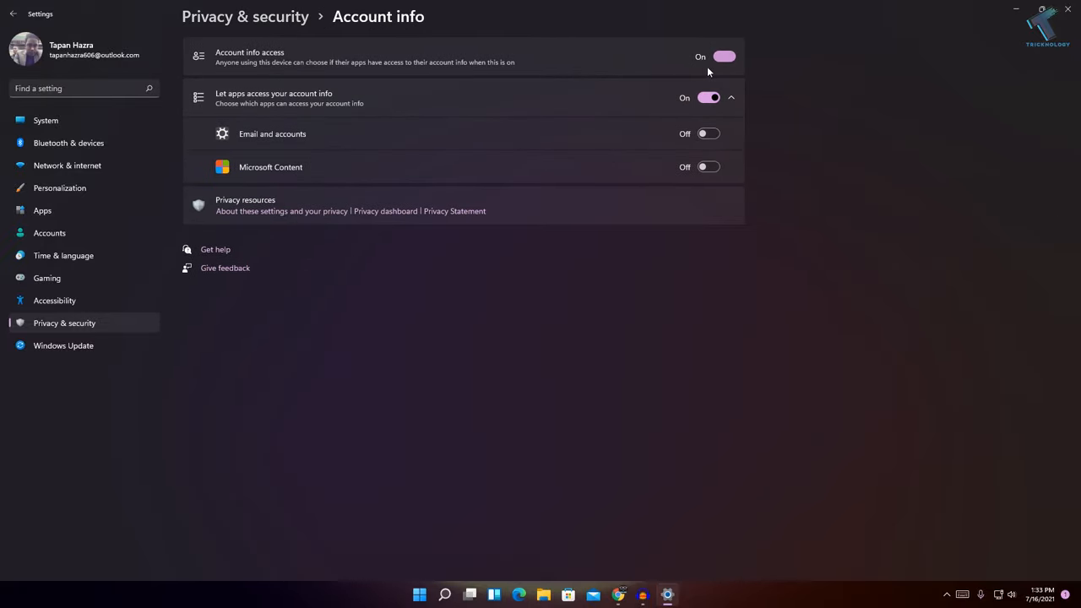
click(13, 13)
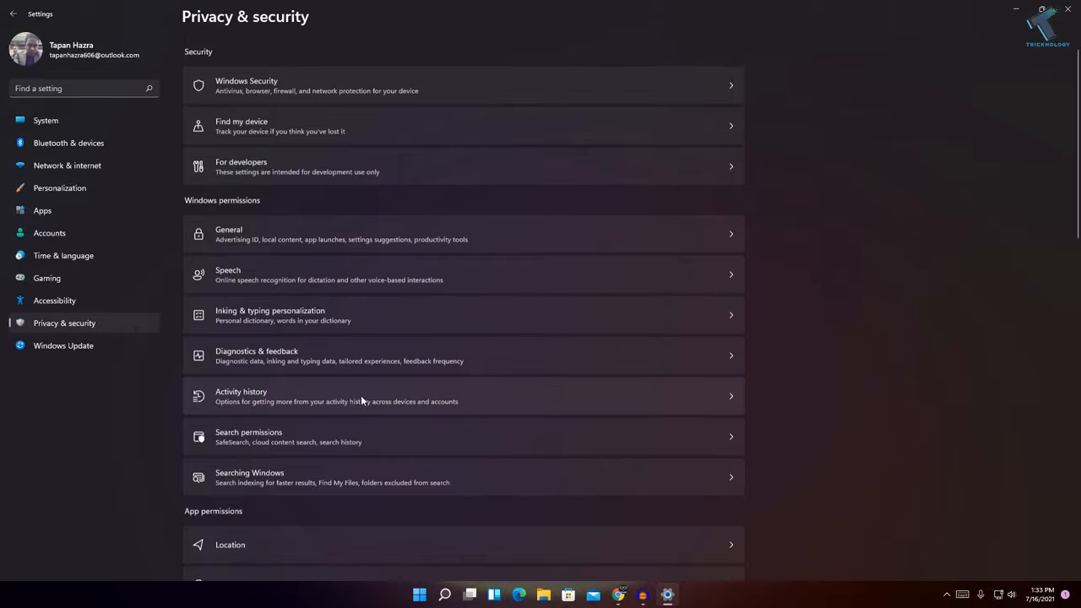
In Email permissions, switch email access for apps Off and return to the overview
scroll(down, 3)
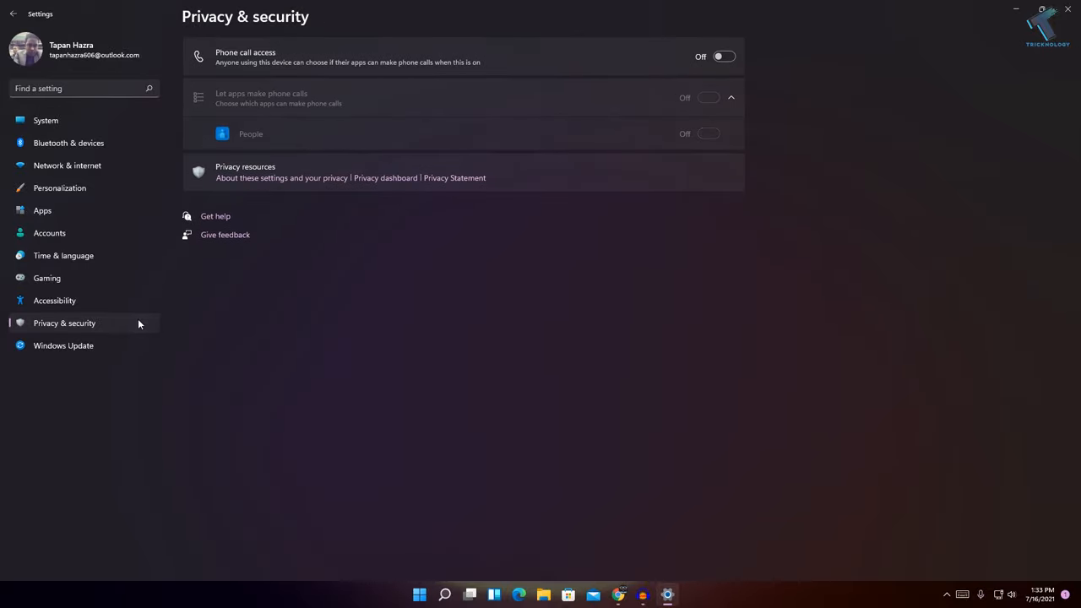
scroll(up, 3)
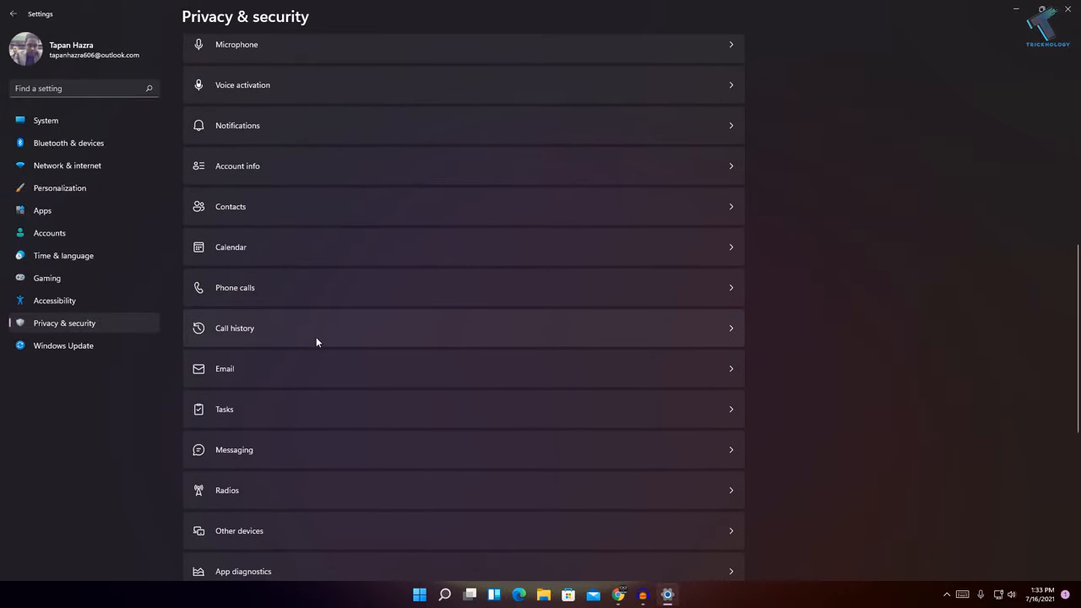
click(462, 328)
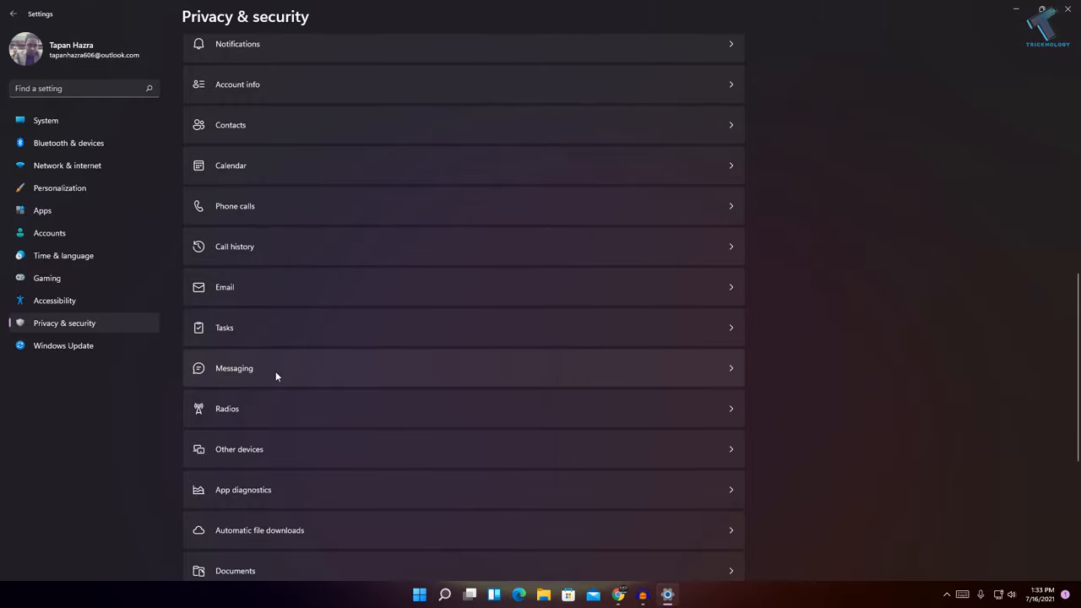
click(463, 287)
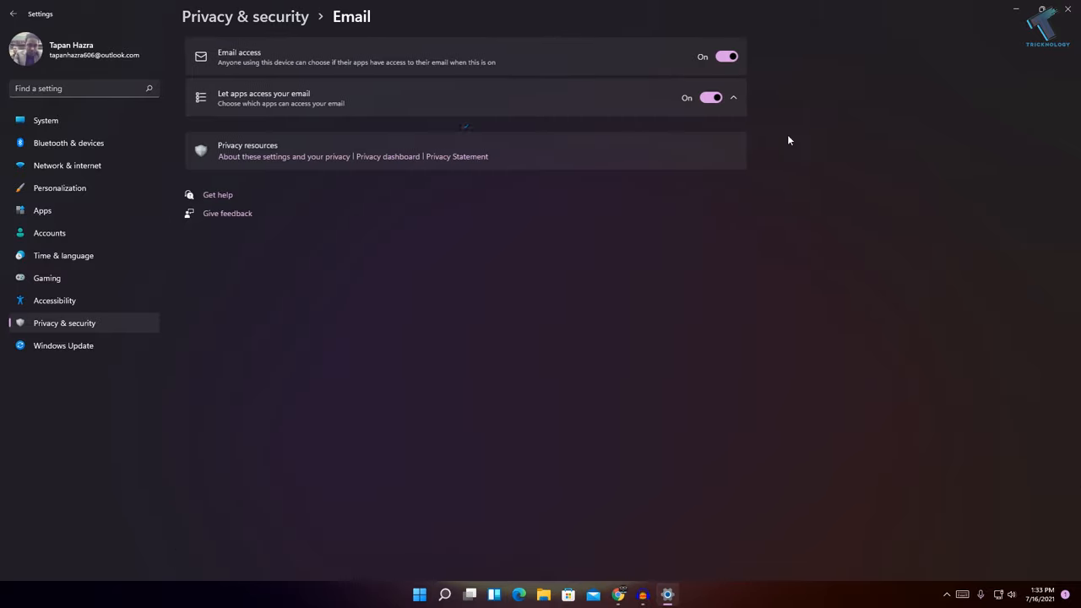
click(733, 96)
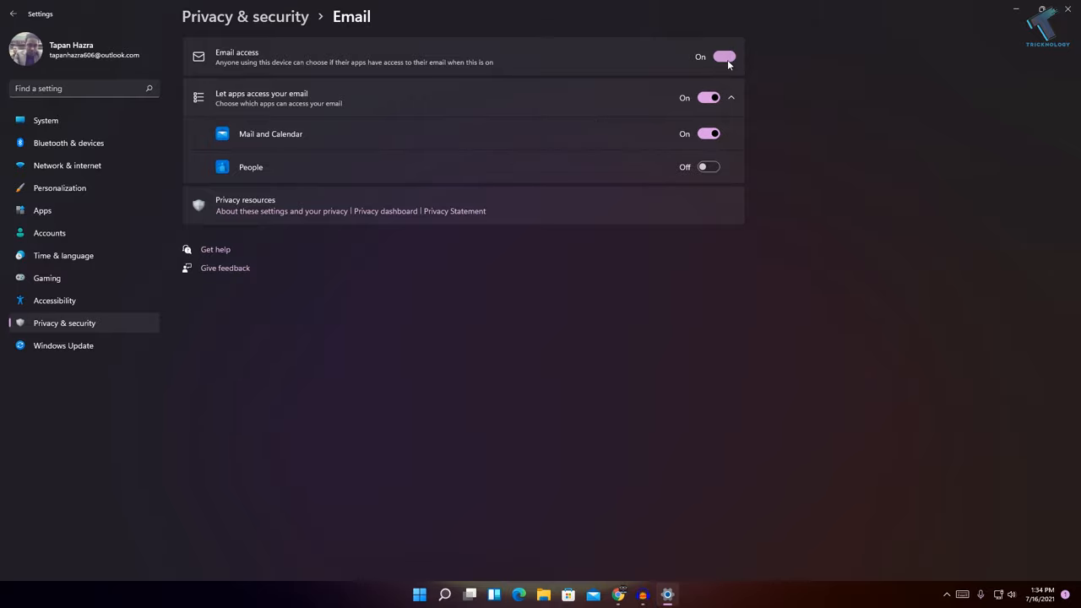
click(723, 56)
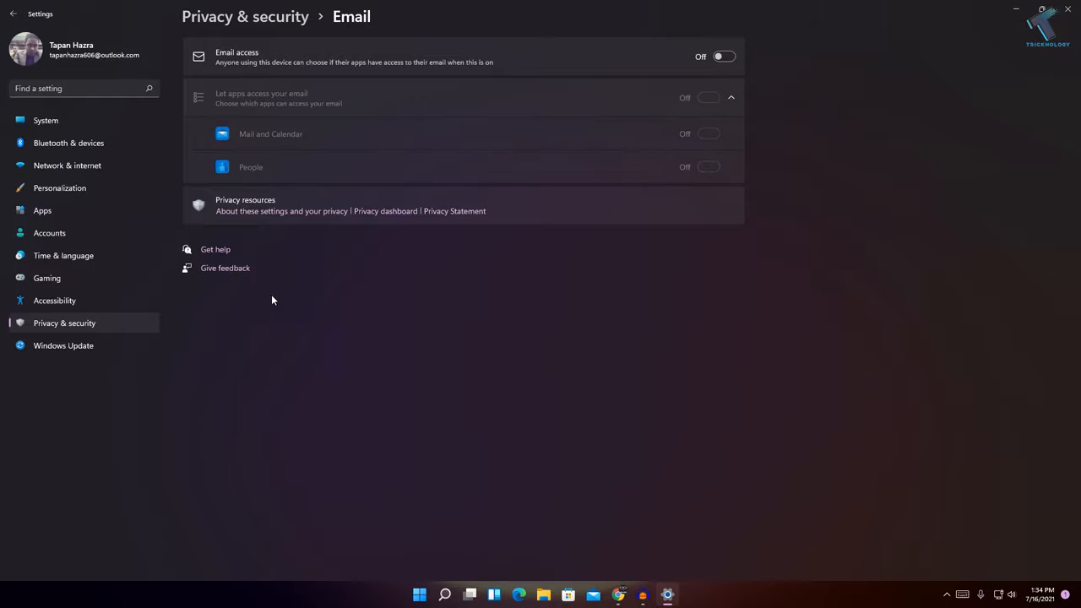
click(13, 14)
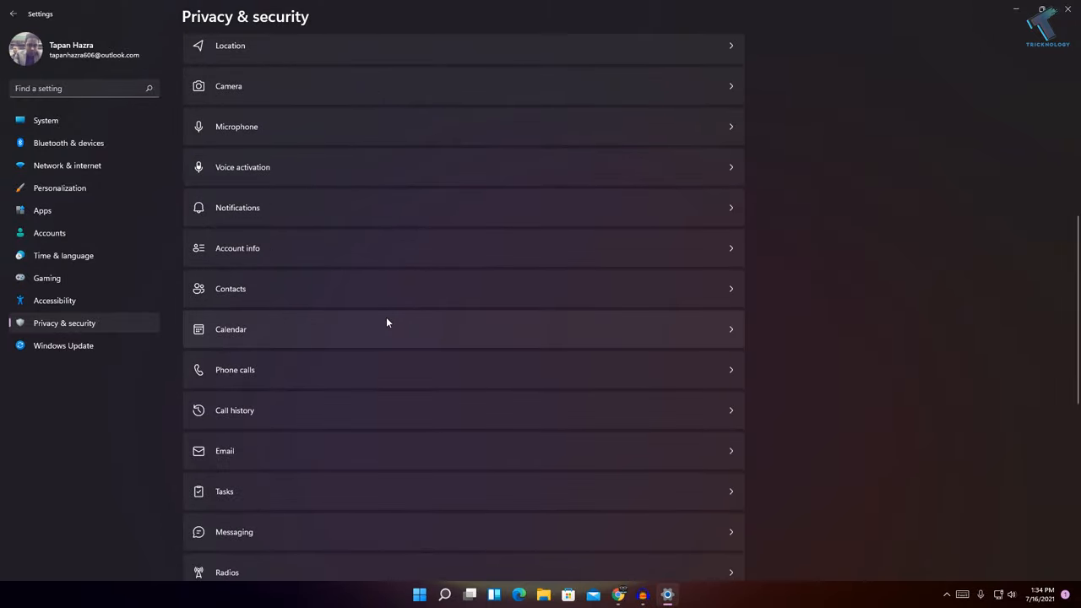
In App diagnostics, switch App diagnostic access Off, then close Settings
scroll(down, 3)
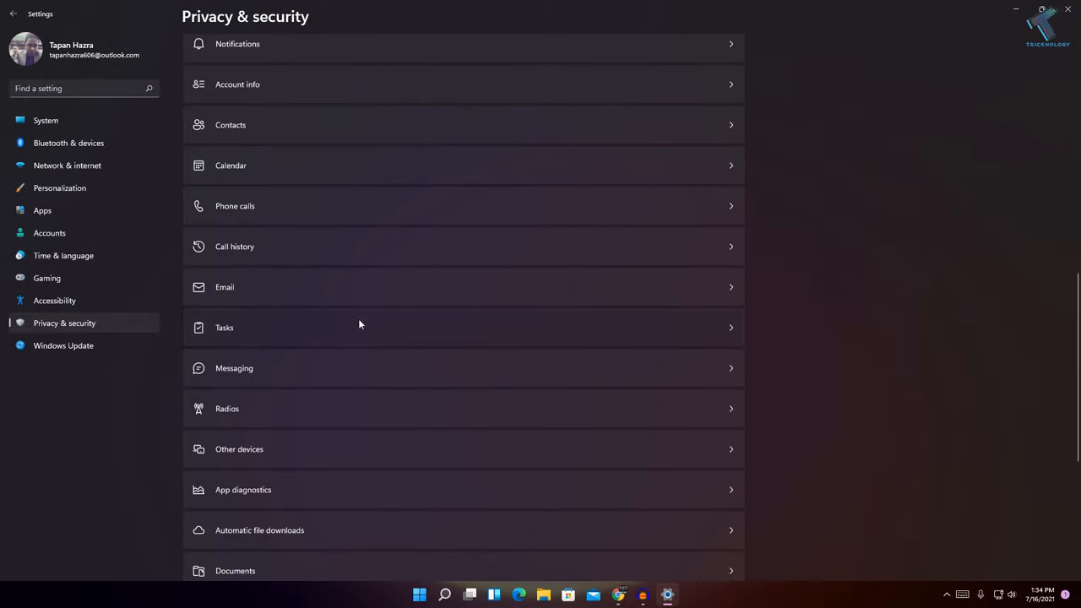
scroll(up, 3)
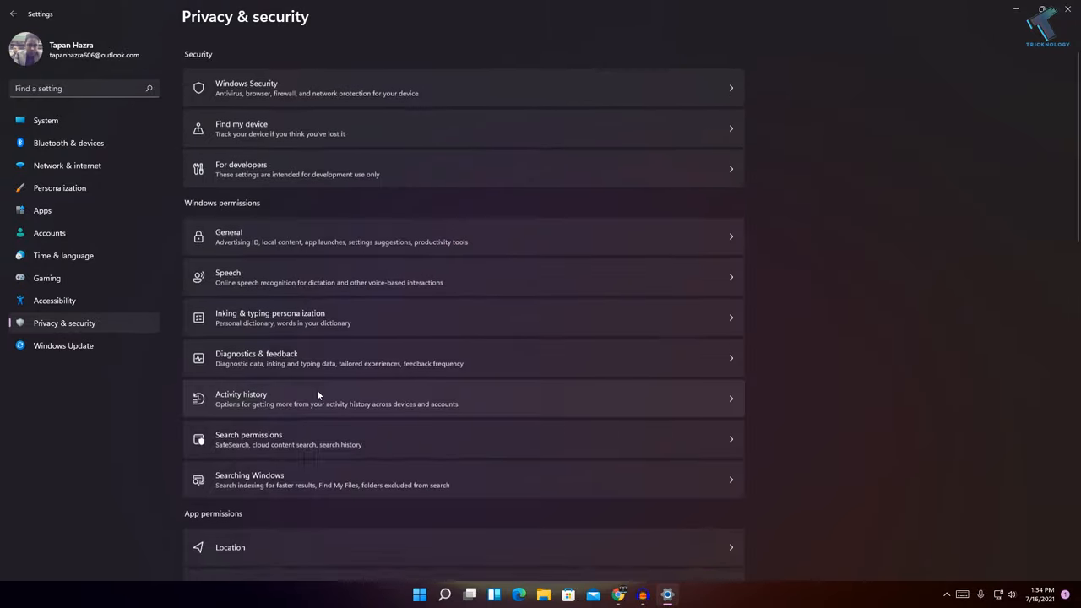
scroll(down, 3)
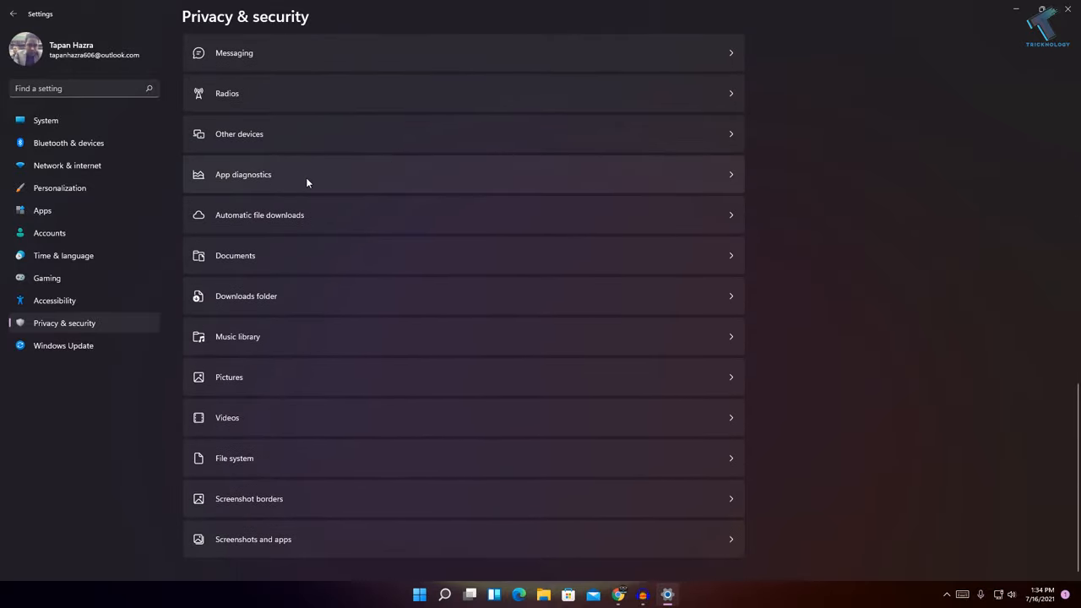
scroll(up, 3)
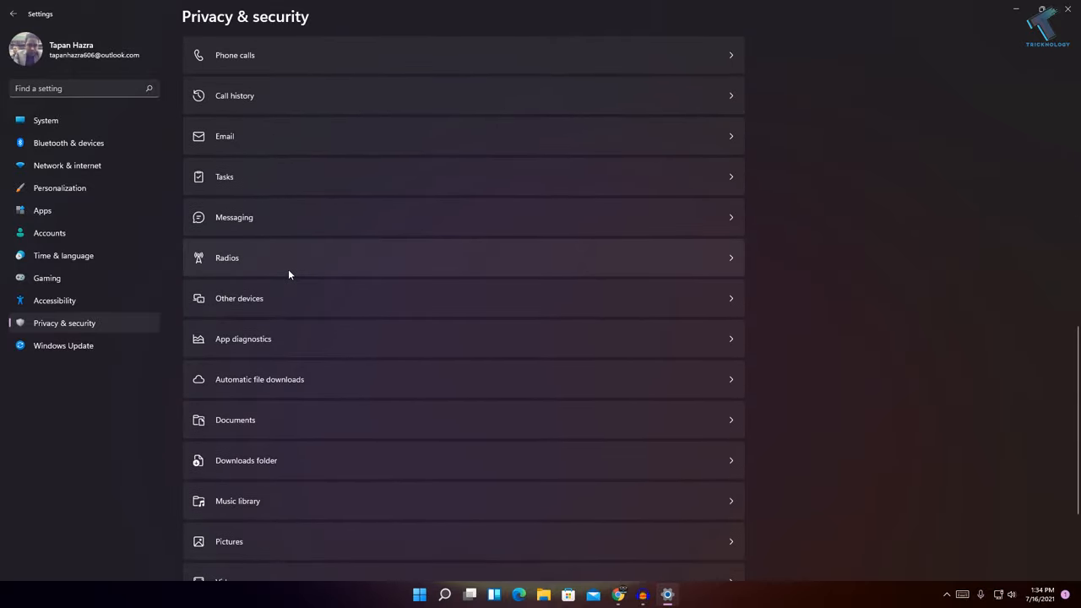
click(463, 216)
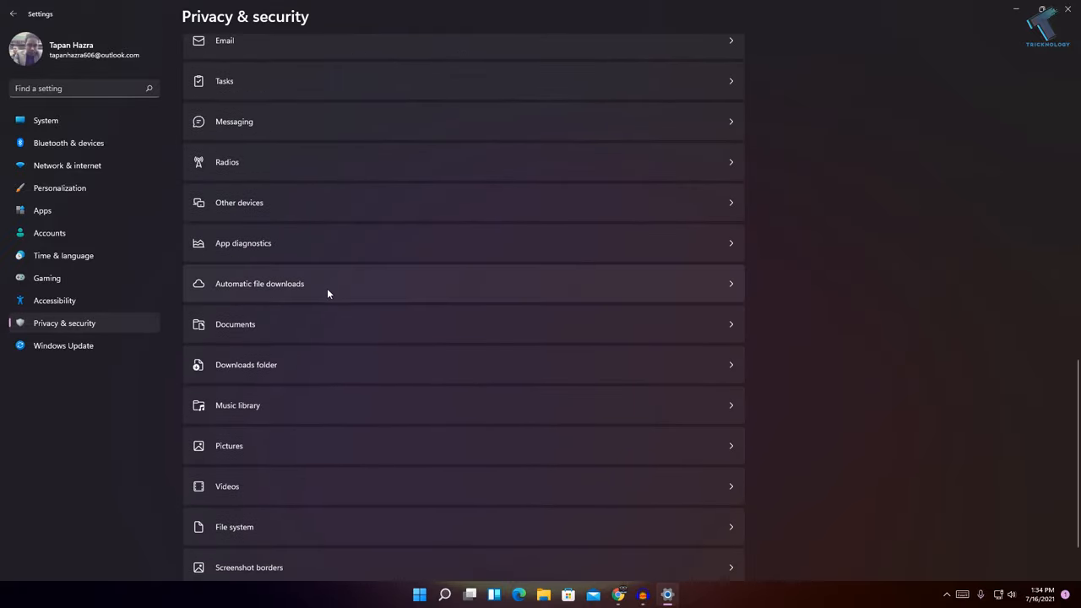
click(463, 162)
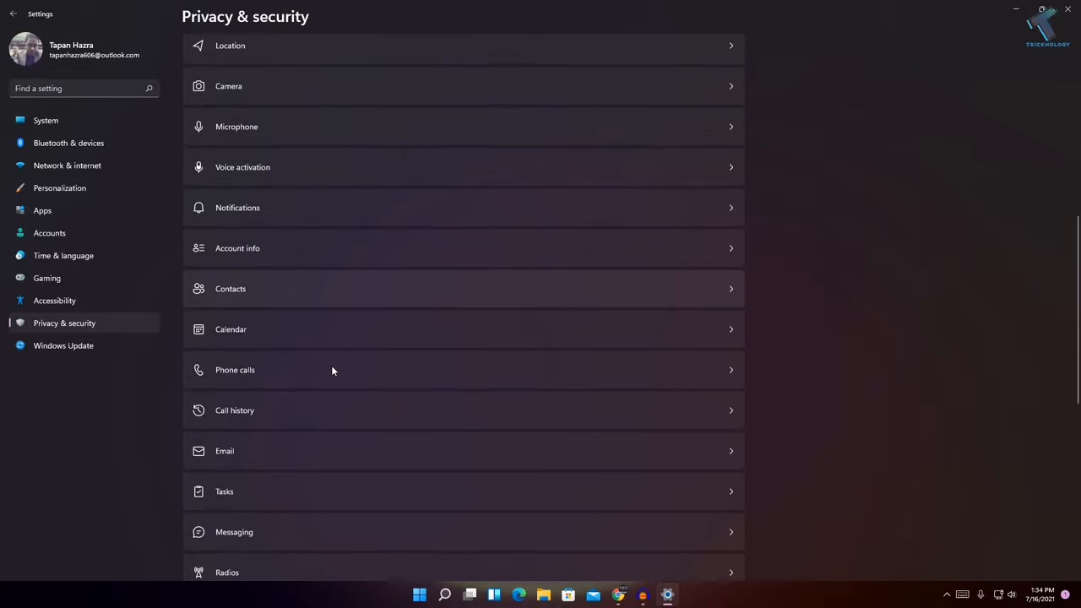
scroll(down, 3)
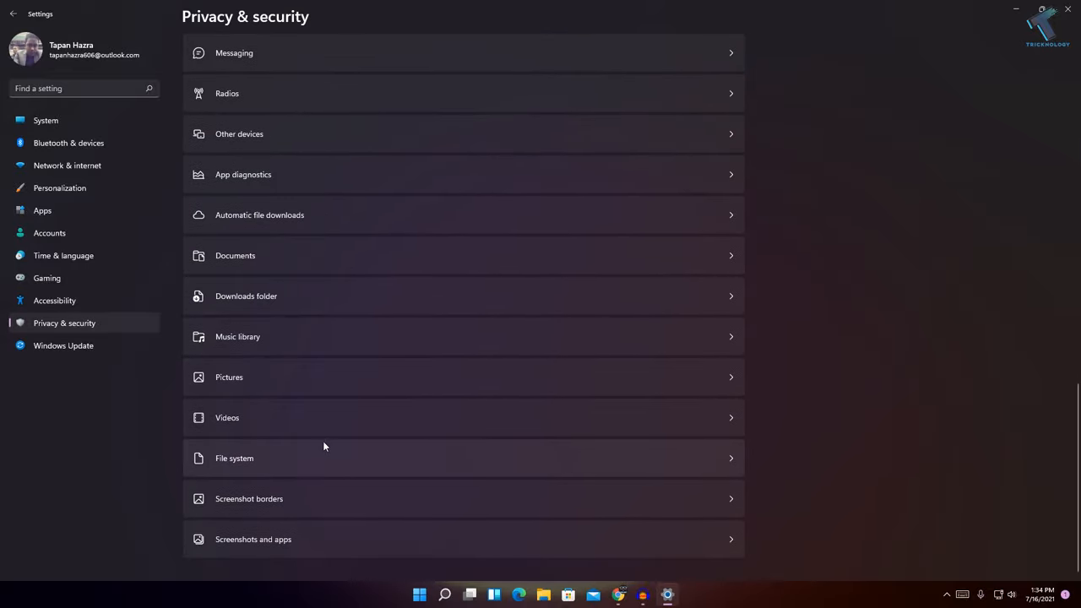
scroll(up, 3)
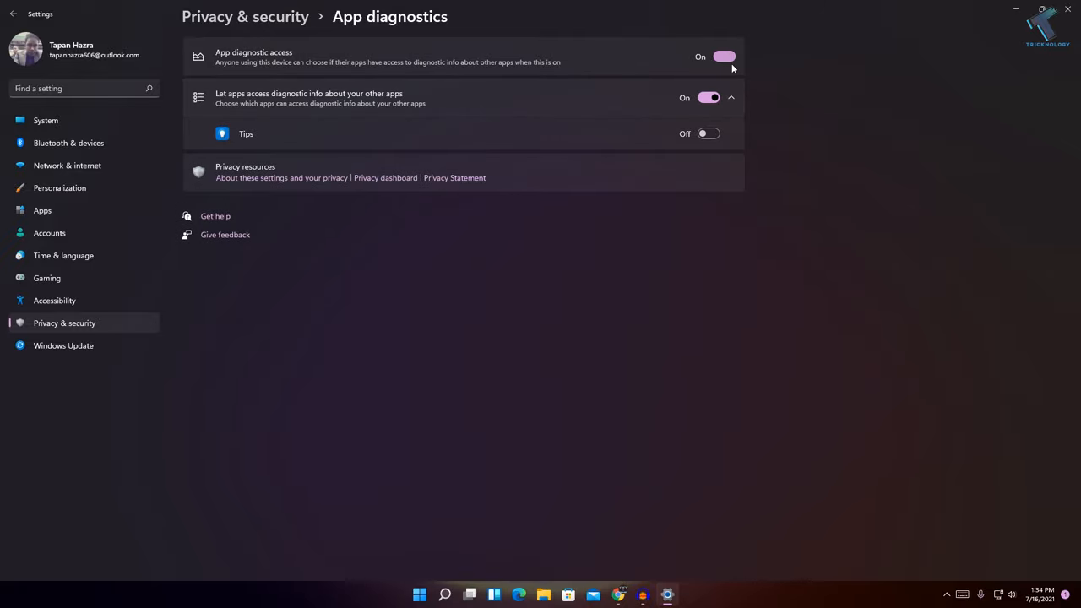
click(723, 58)
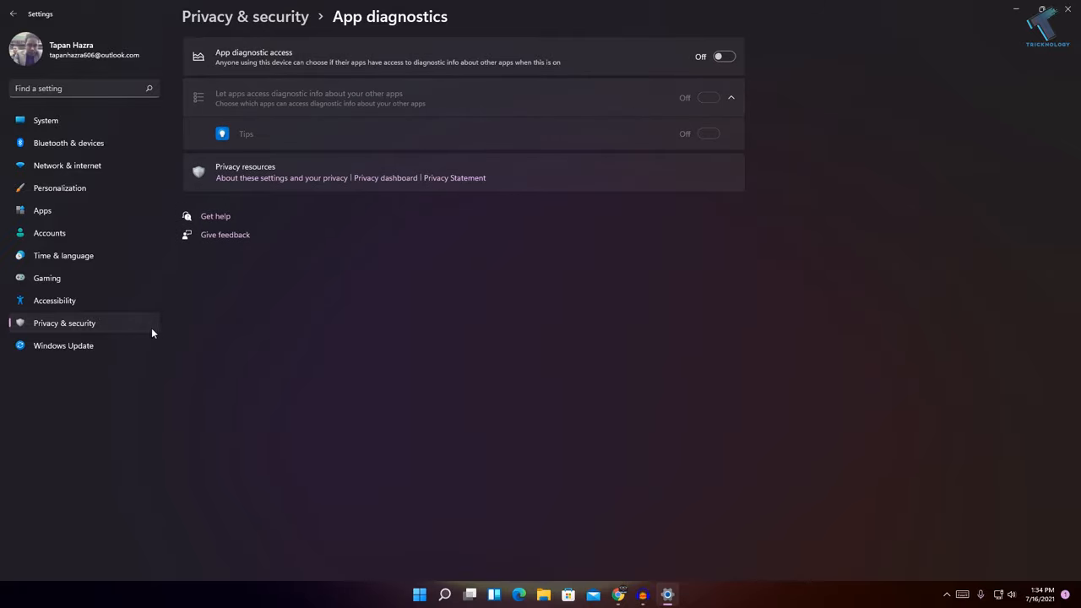
click(13, 15)
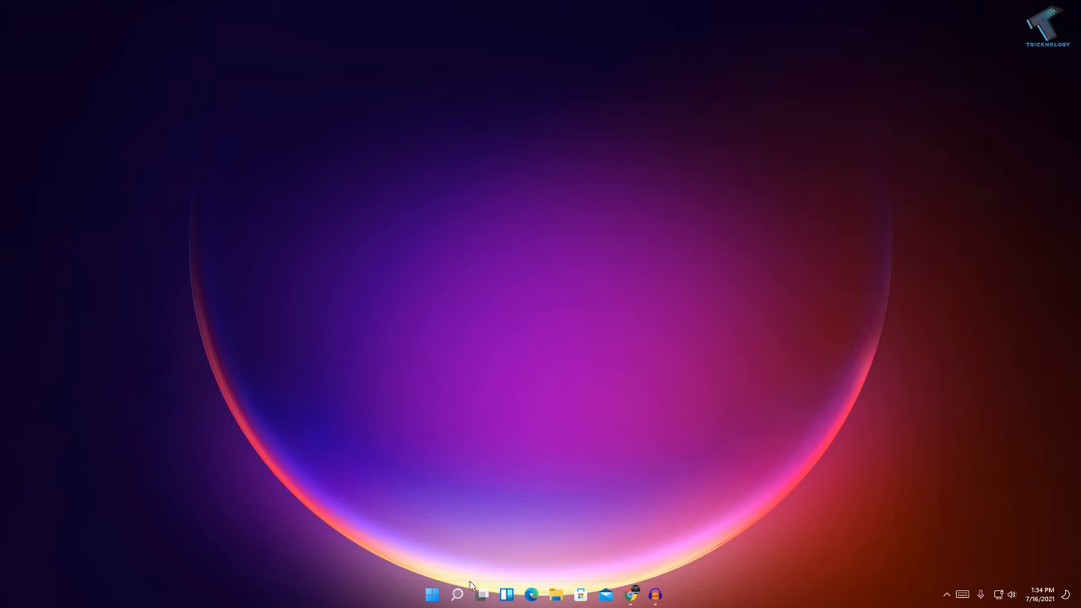
Search for sysdm.cpl to bring up System Properties on its Advanced tab
click(456, 594)
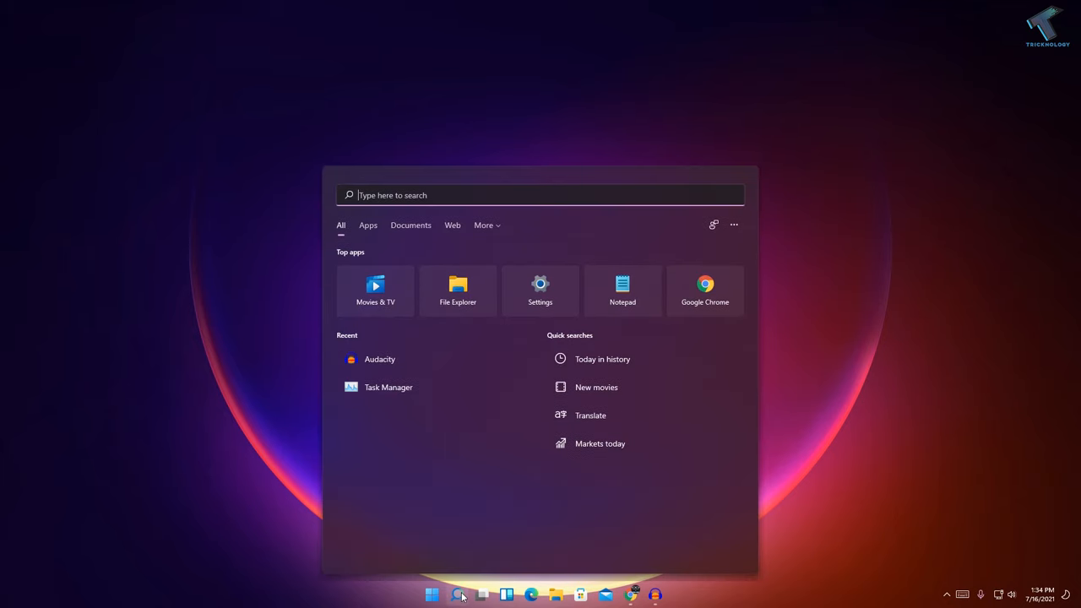
text(sydney)
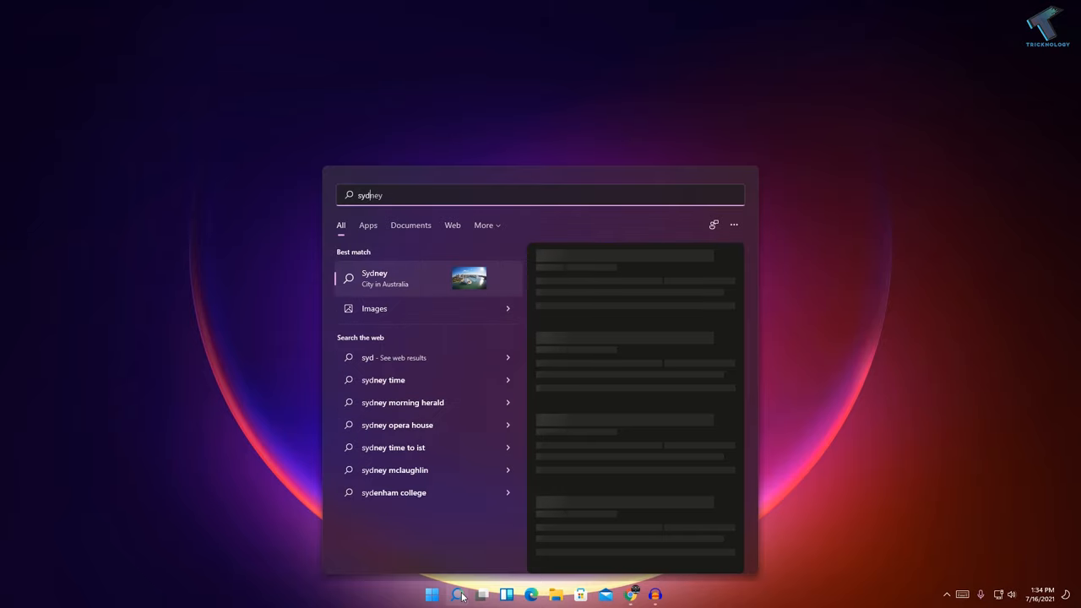
text(sysdm.)
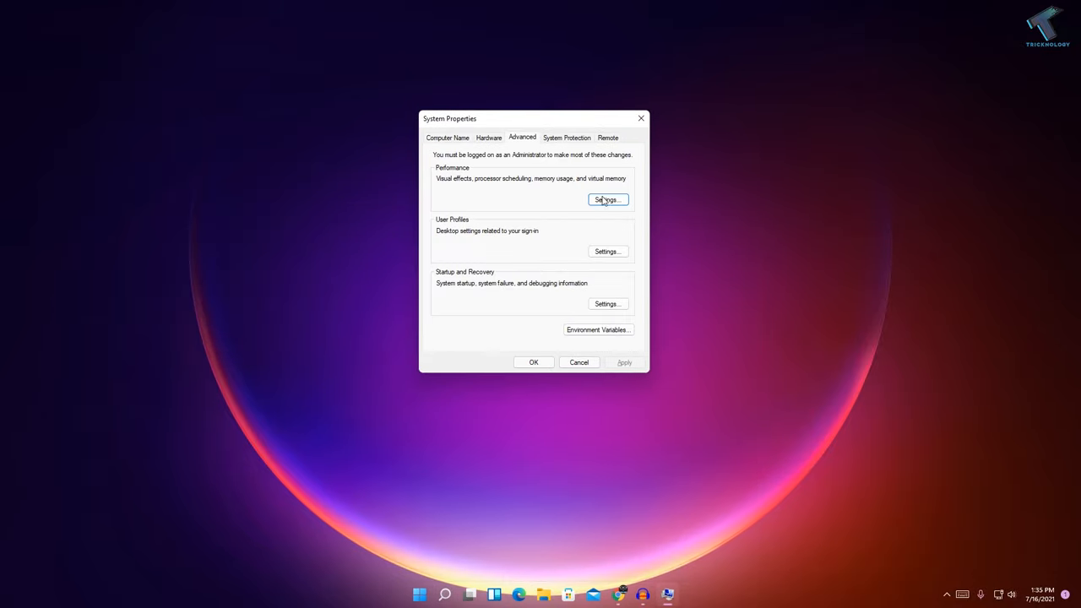
In Performance Options choose Adjust for best performance, confirm with OK, and close System Properties
click(606, 199)
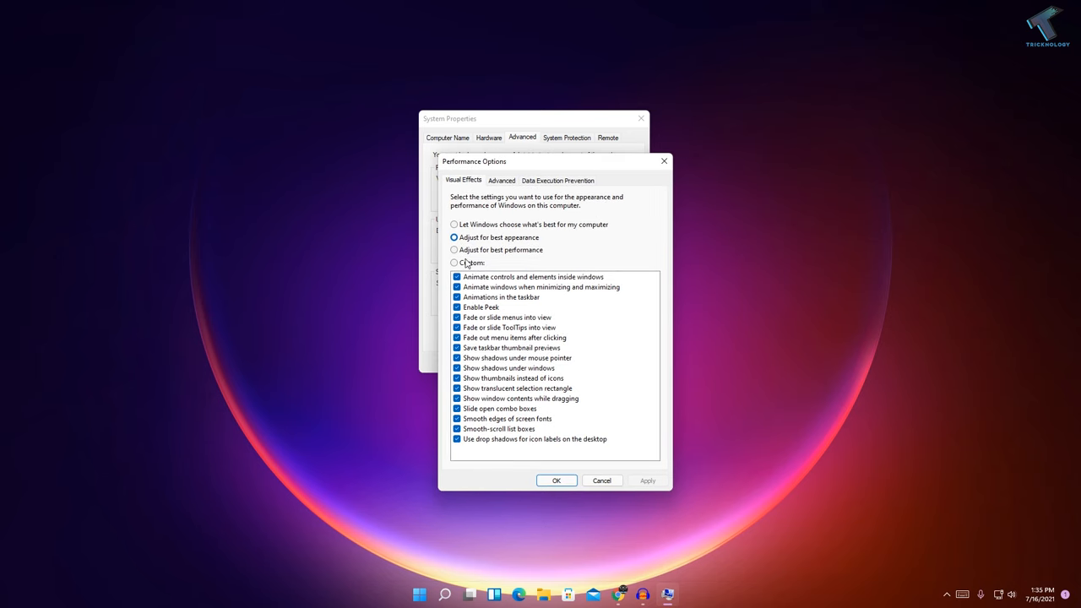
mouse_move(499, 255)
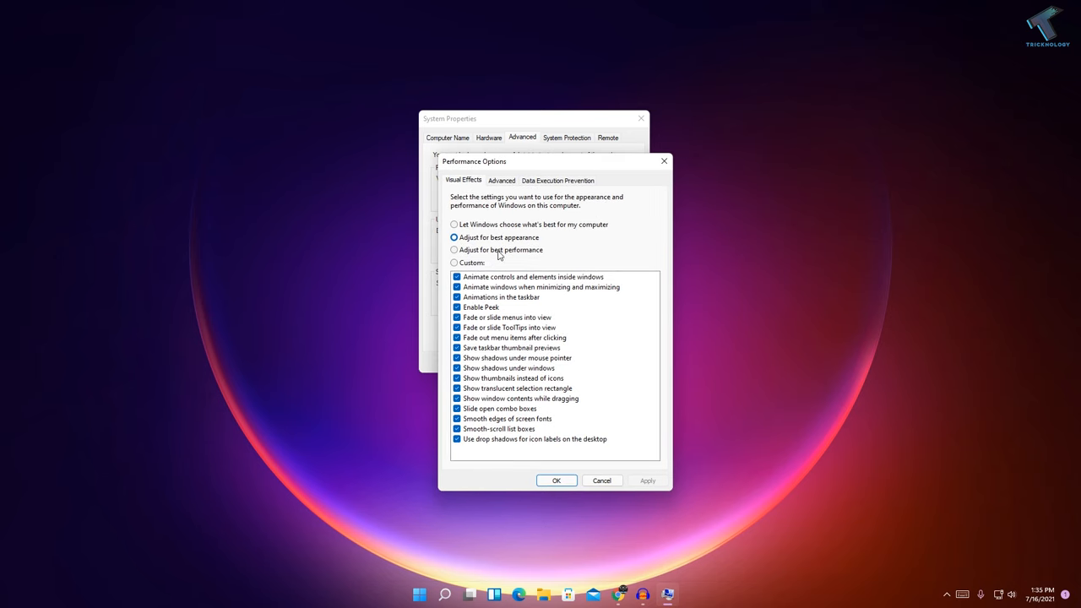
click(454, 250)
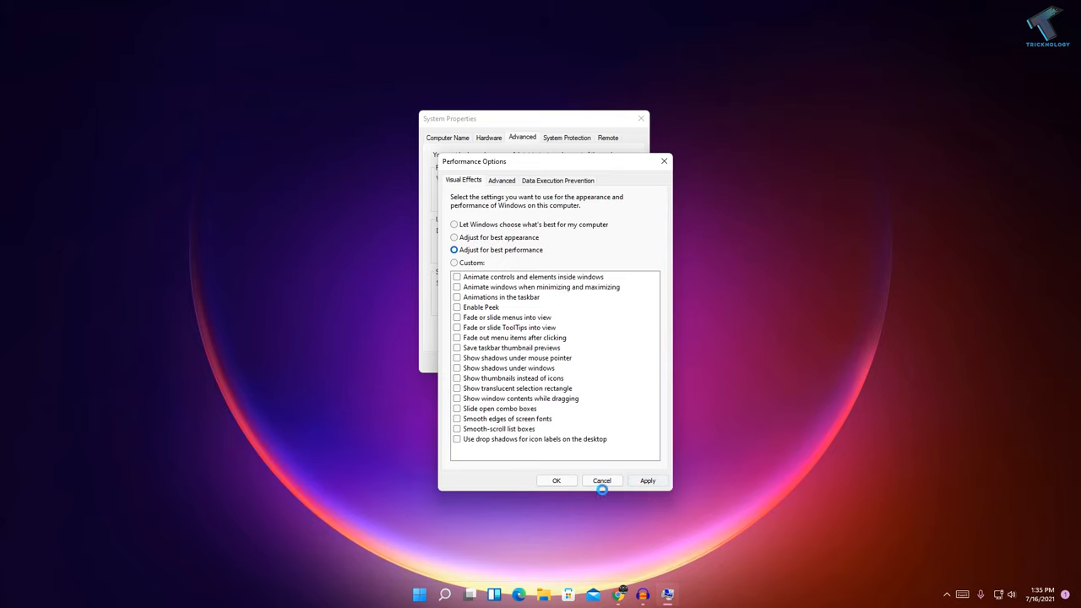
mouse_move(579, 489)
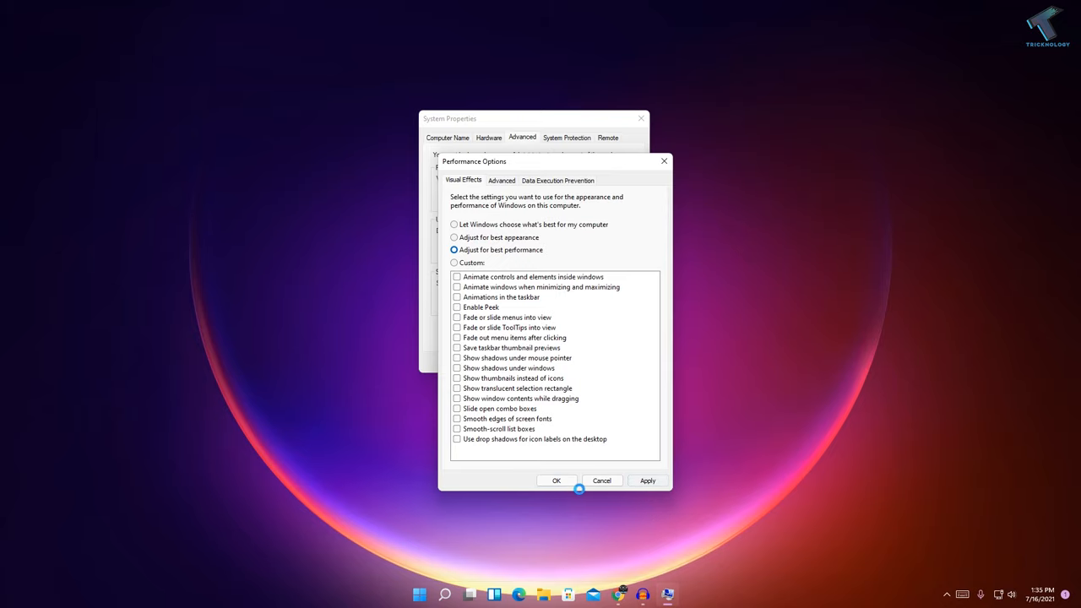
click(556, 479)
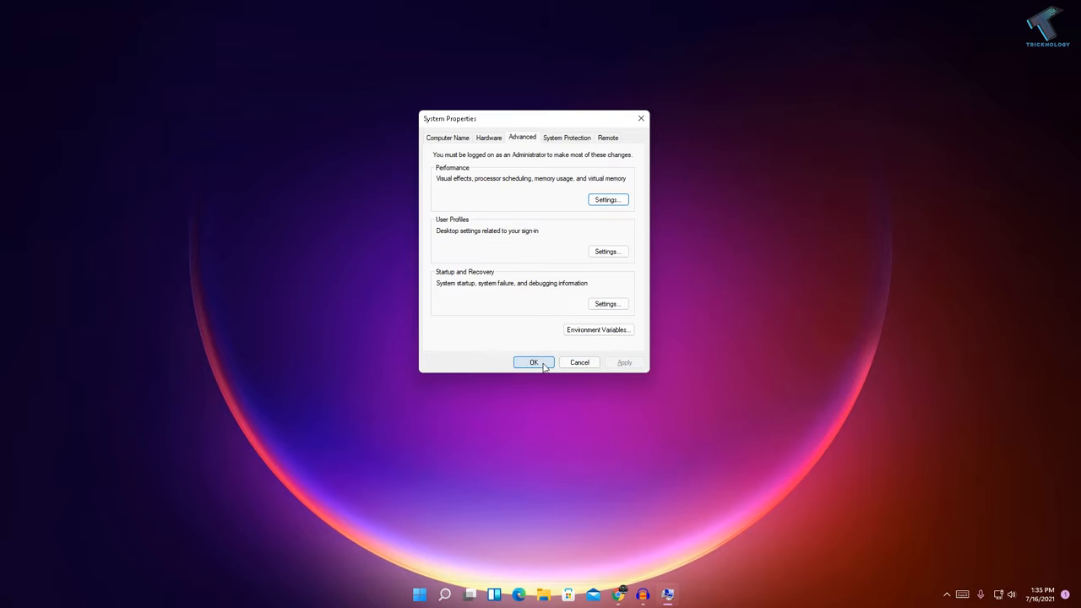
click(534, 361)
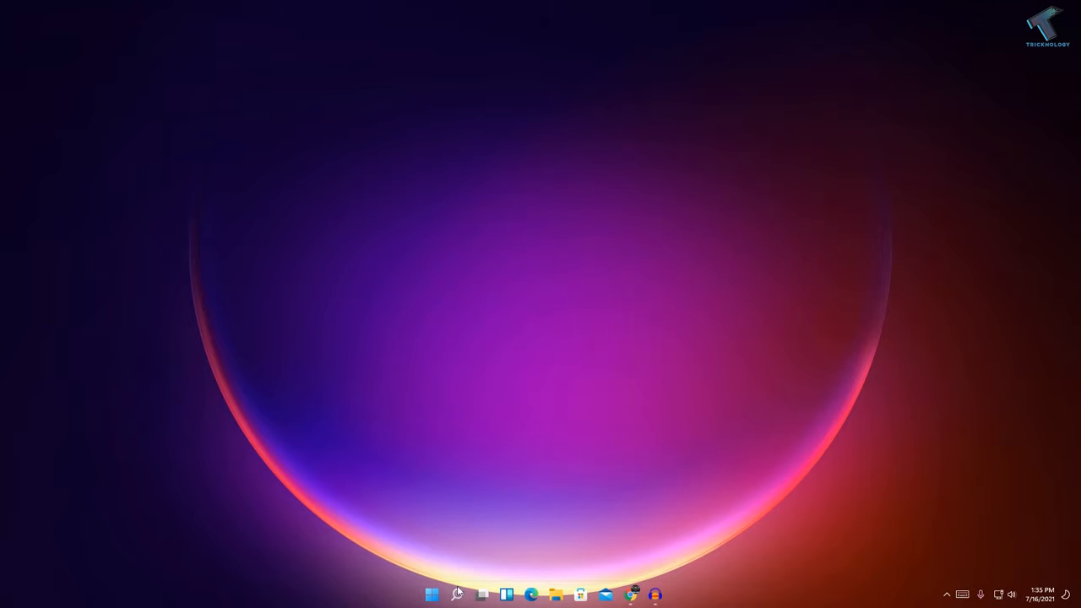
Search for taskmgr so Task Manager appears as the best match
click(456, 594)
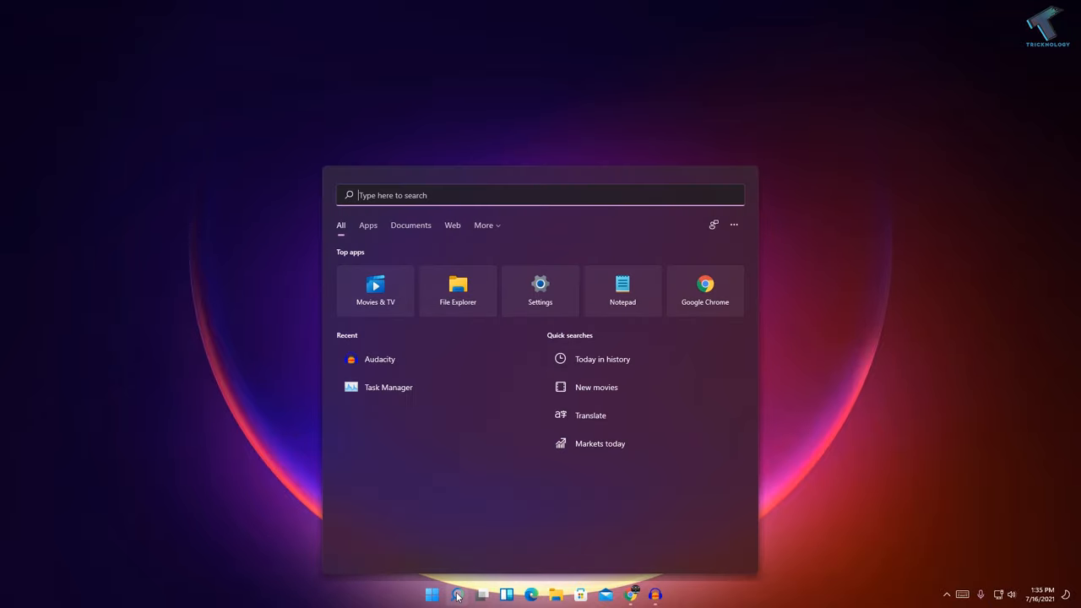
text(taskmg)
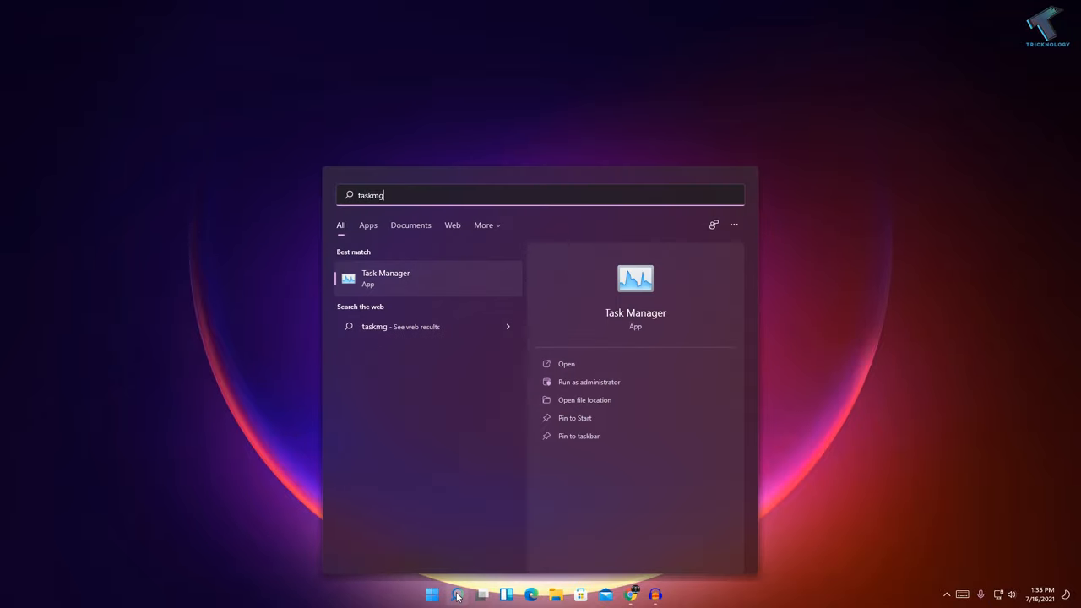
text(r)
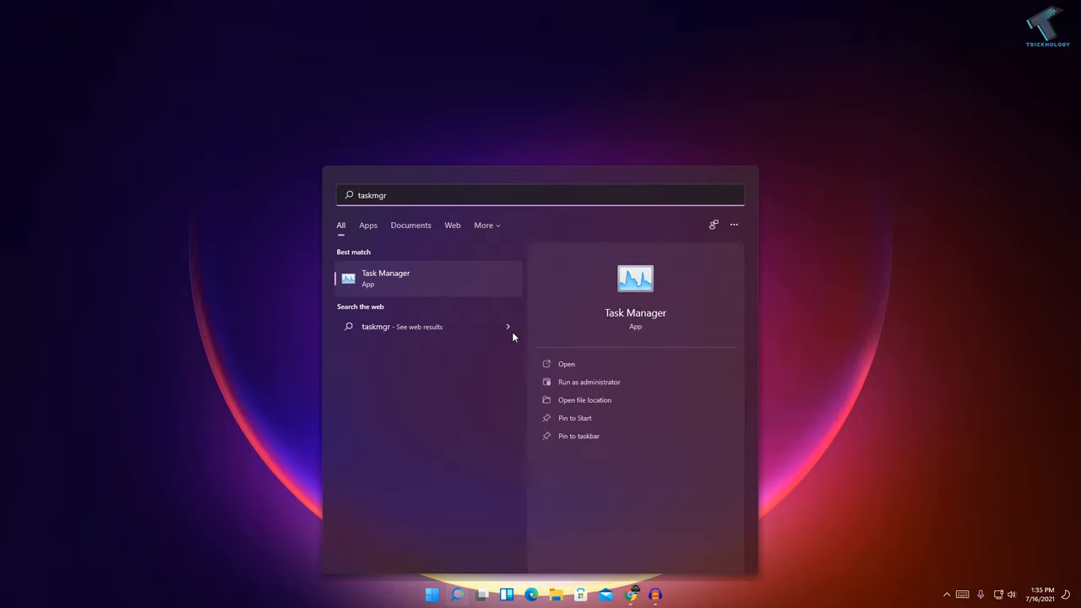
mouse_move(406, 284)
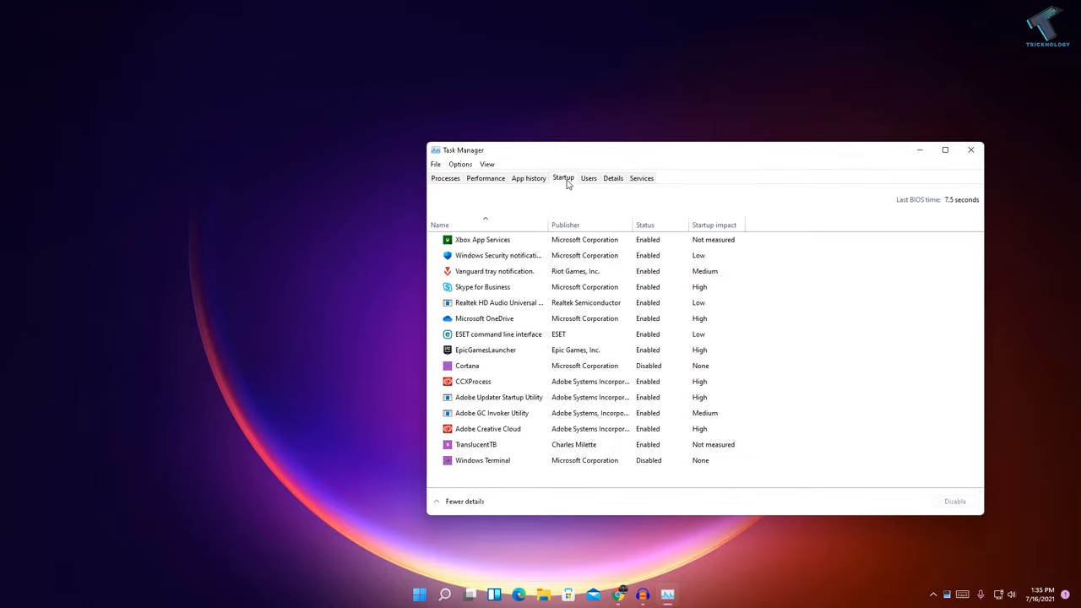
On the Startup tab, disable Microsoft OneDrive from launching at startup
click(483, 240)
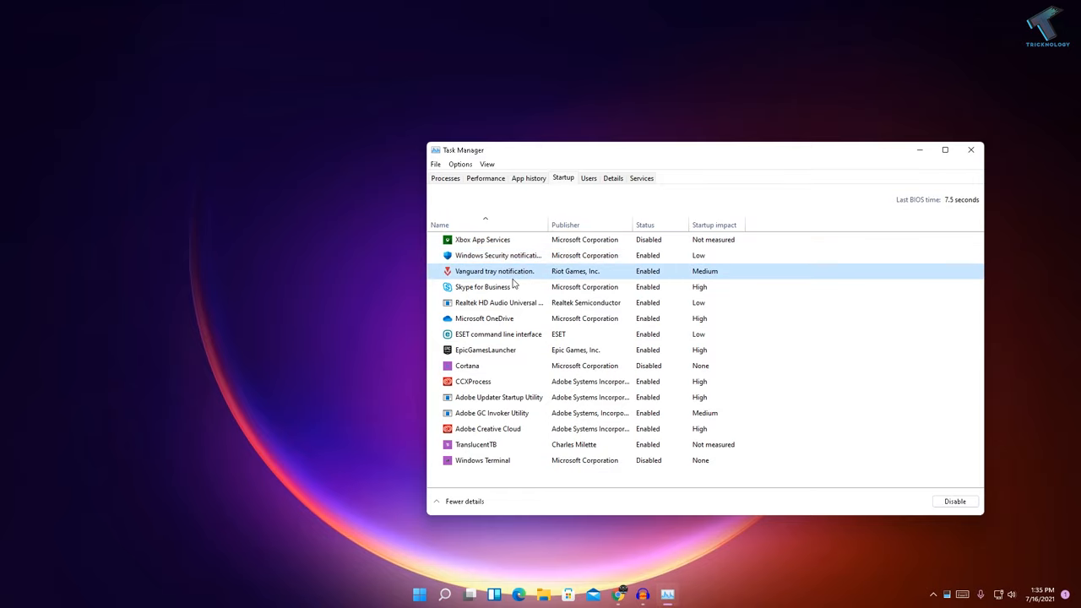
click(483, 317)
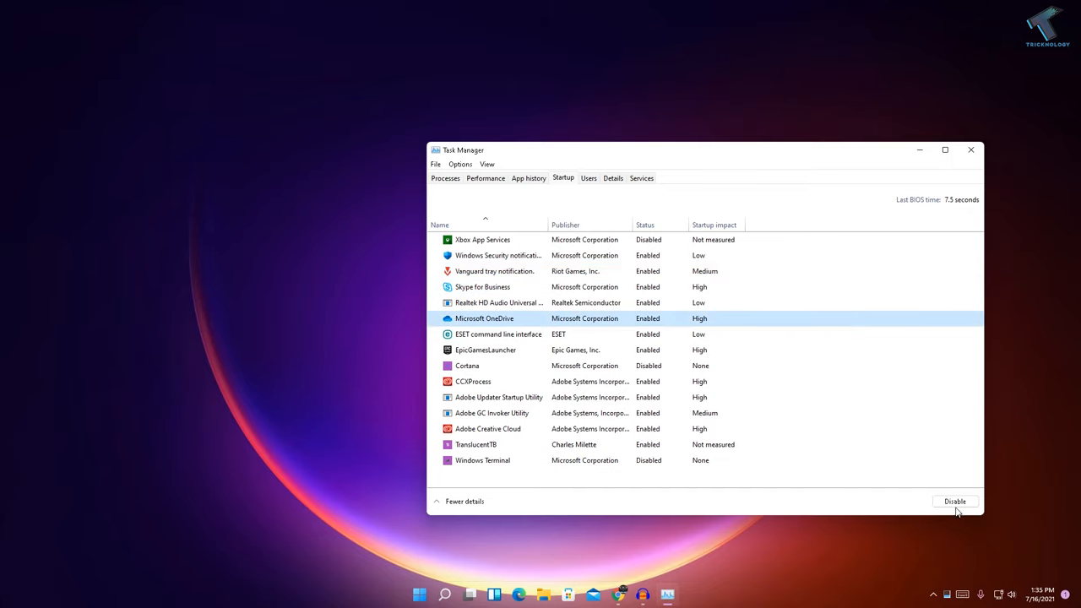
click(953, 500)
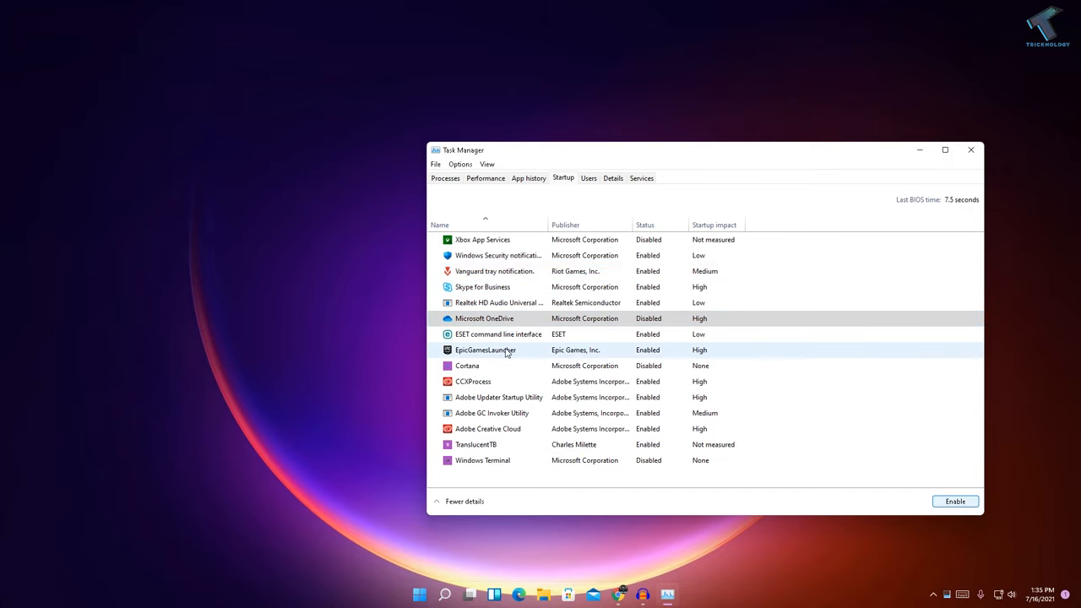
Disable EpicGamesLauncher from launching at startup, then close Task Manager
click(486, 350)
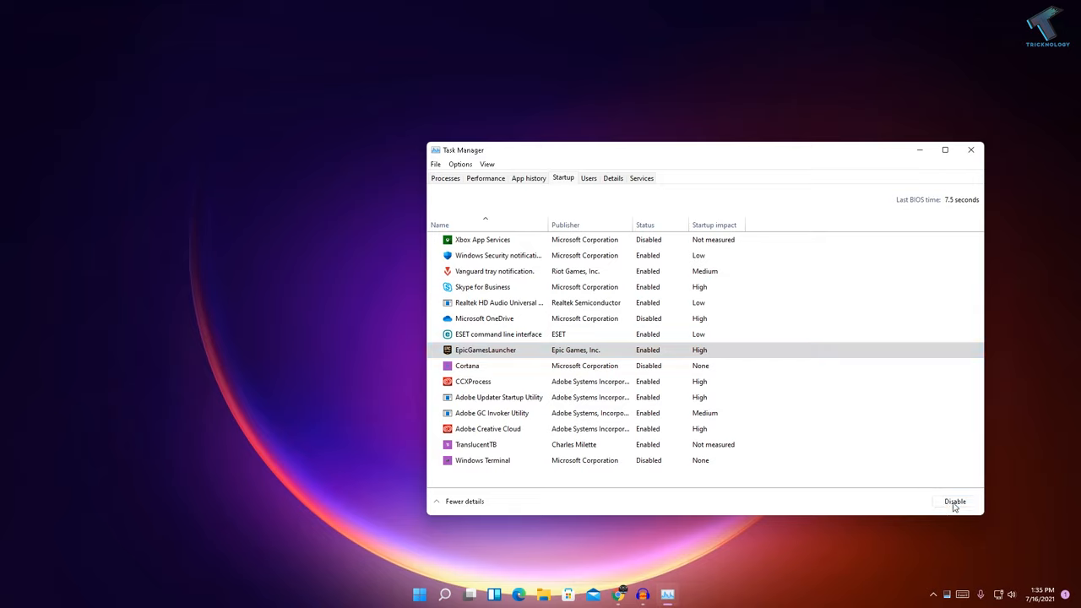
click(953, 500)
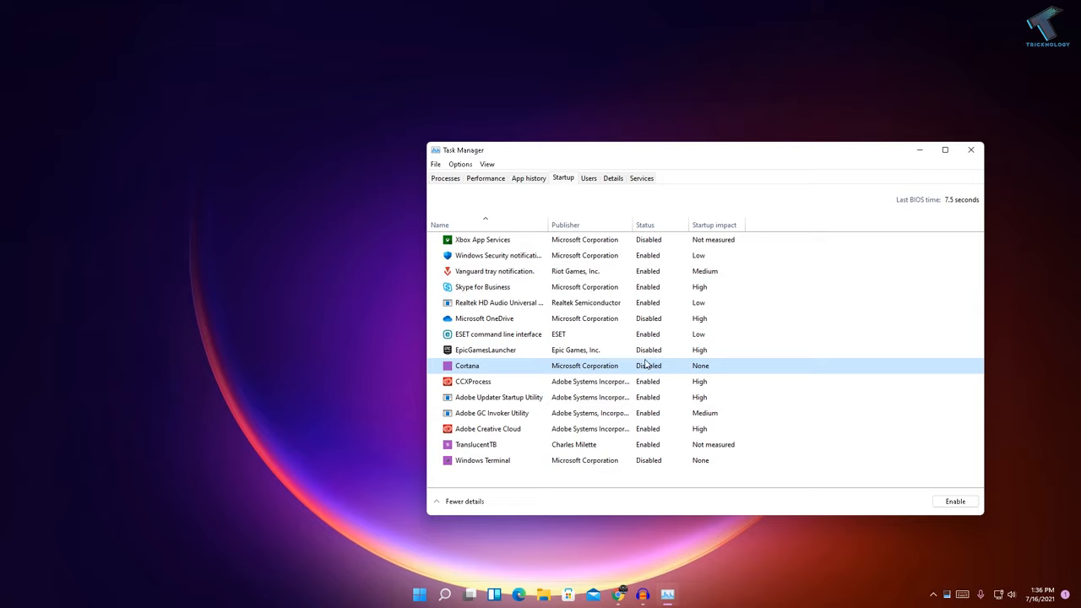
click(473, 382)
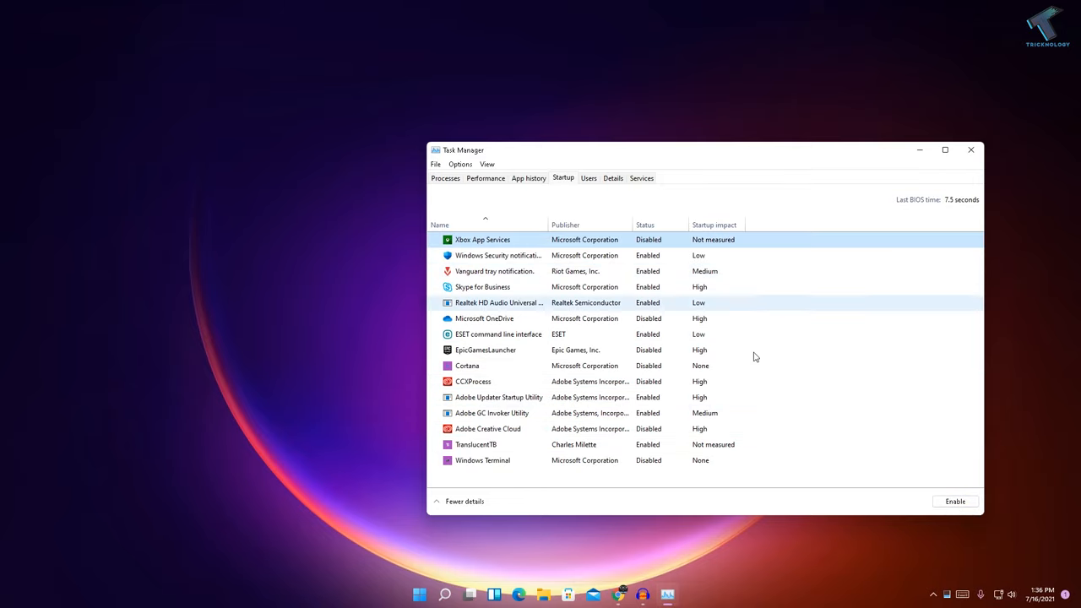
click(970, 148)
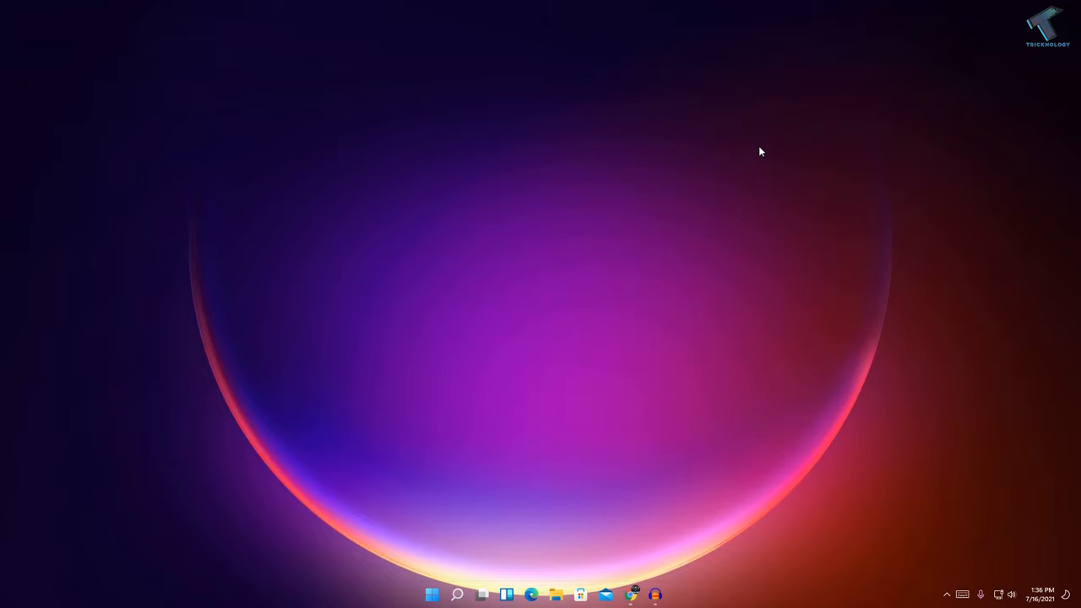